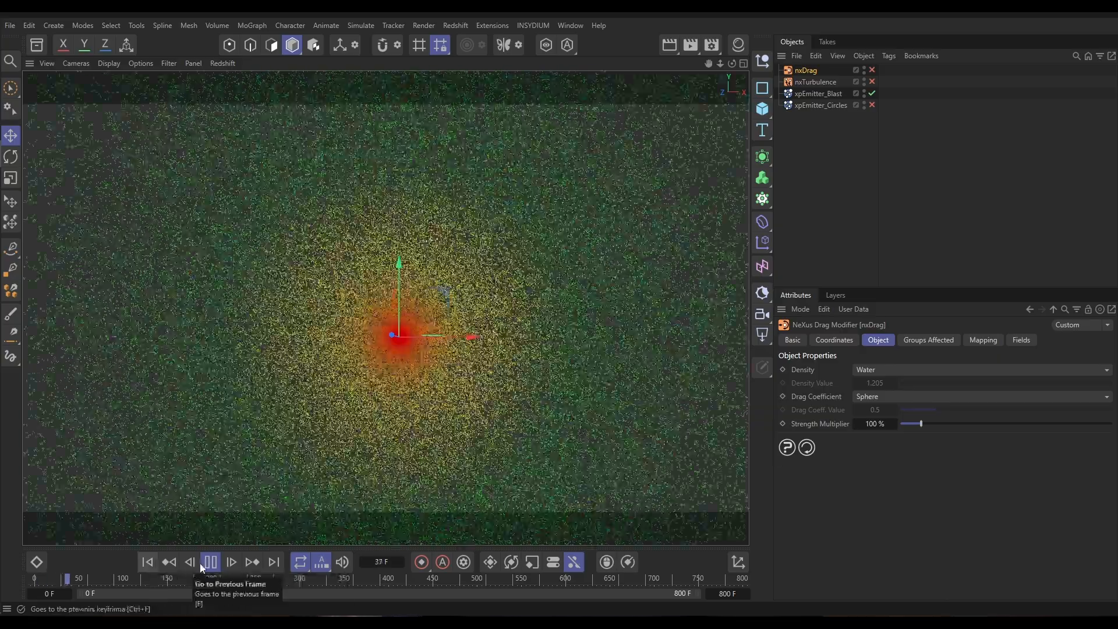
Stop the blast particle playback and rewind to the first frame
{"action": "left_click", "coordinate": [210, 561]}
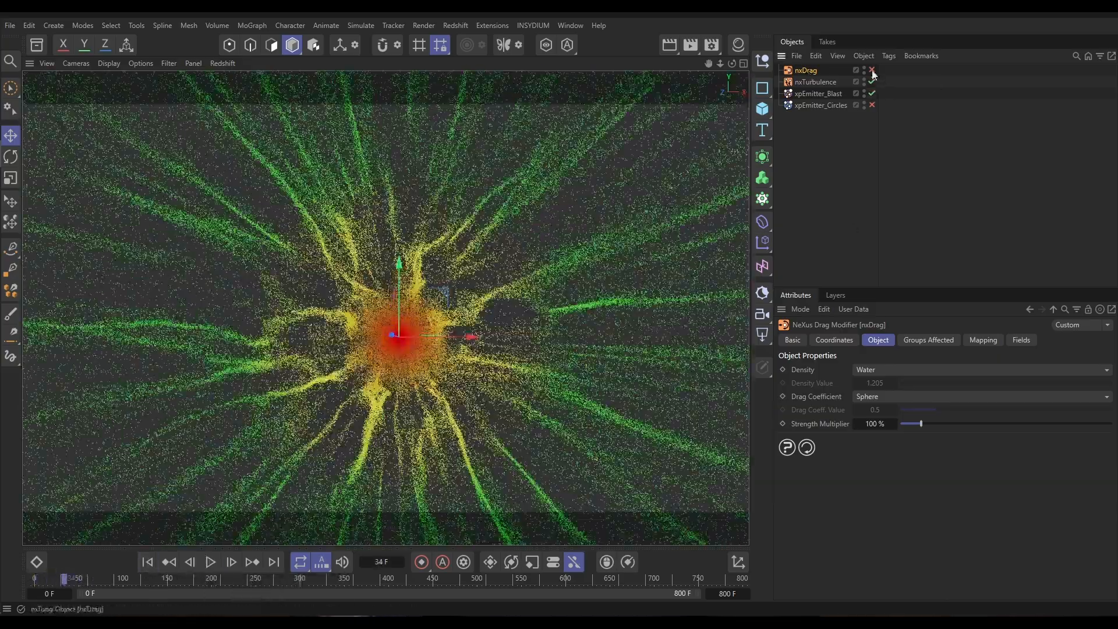
{"action": "left_click", "coordinate": [210, 561]}
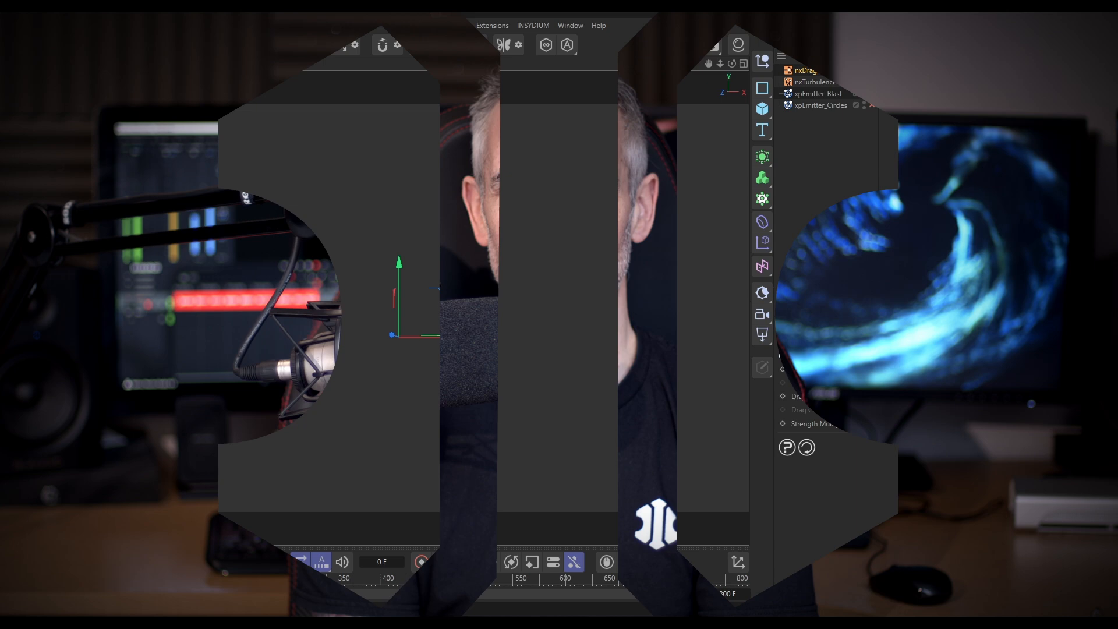
{"action": "left_click", "coordinate": [210, 562]}
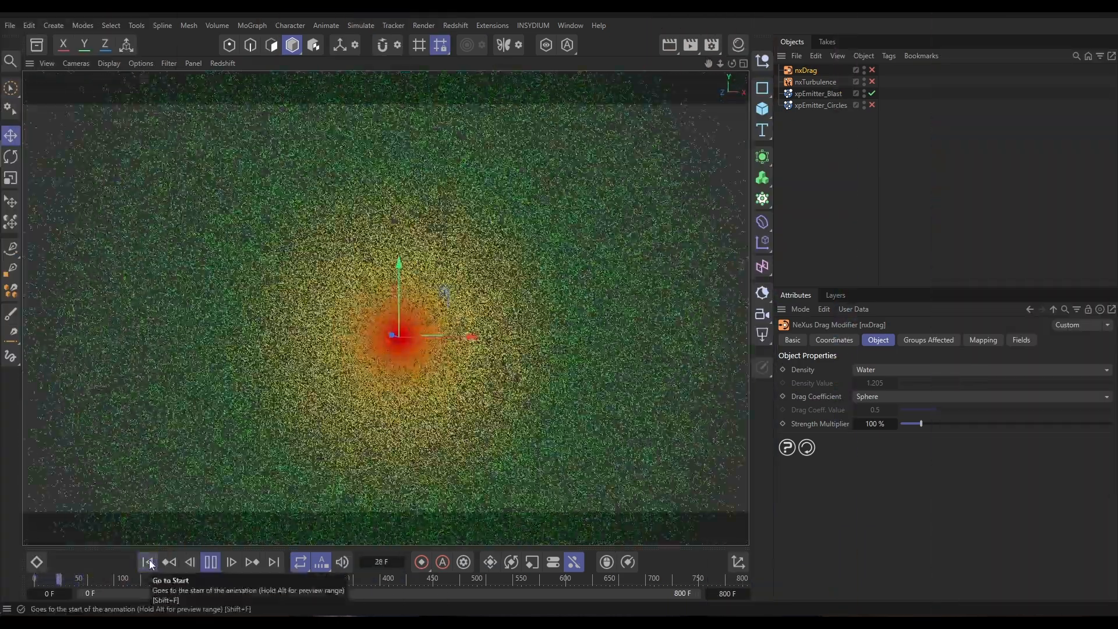
{"action": "left_click", "coordinate": [210, 562]}
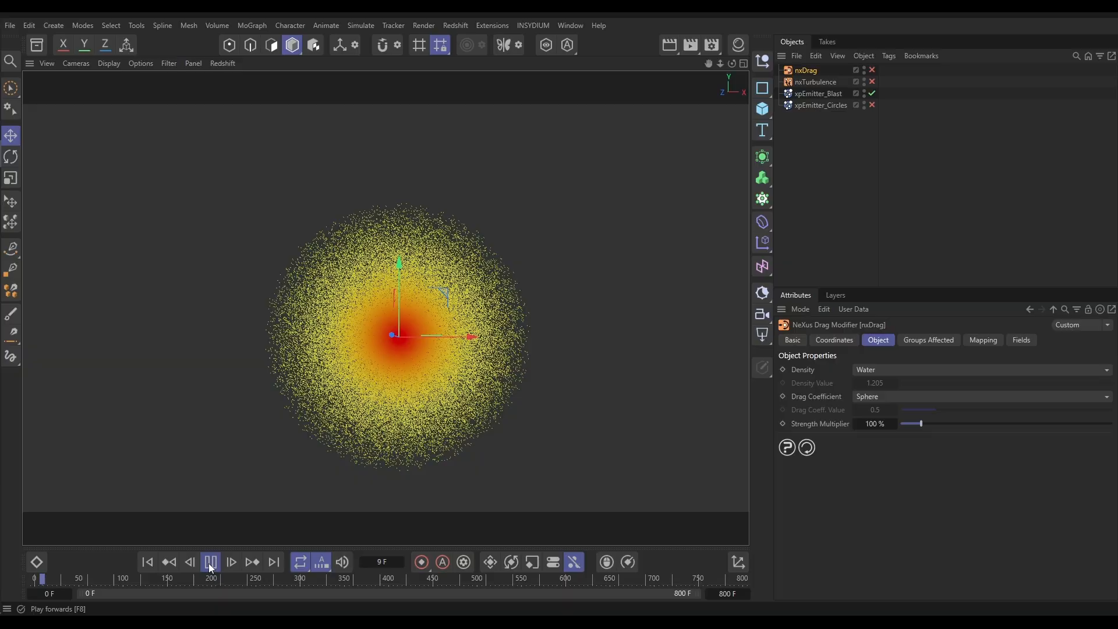
{"action": "left_click", "coordinate": [209, 563]}
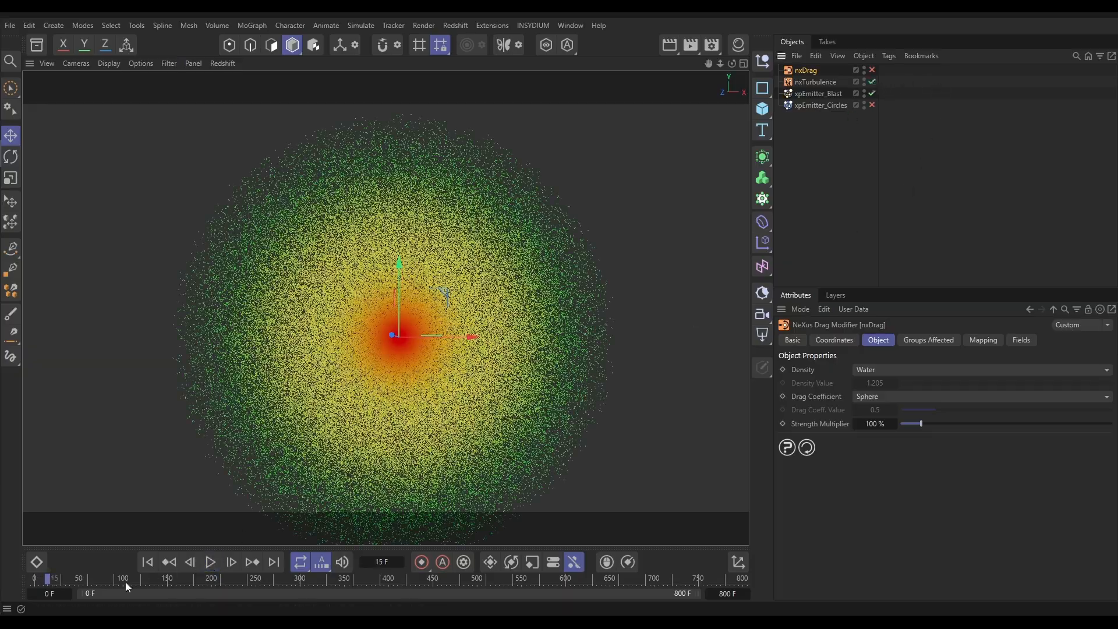
Replay the blast burst, pause part-way, and switch nxTurbulence on
{"action": "left_click", "coordinate": [209, 562]}
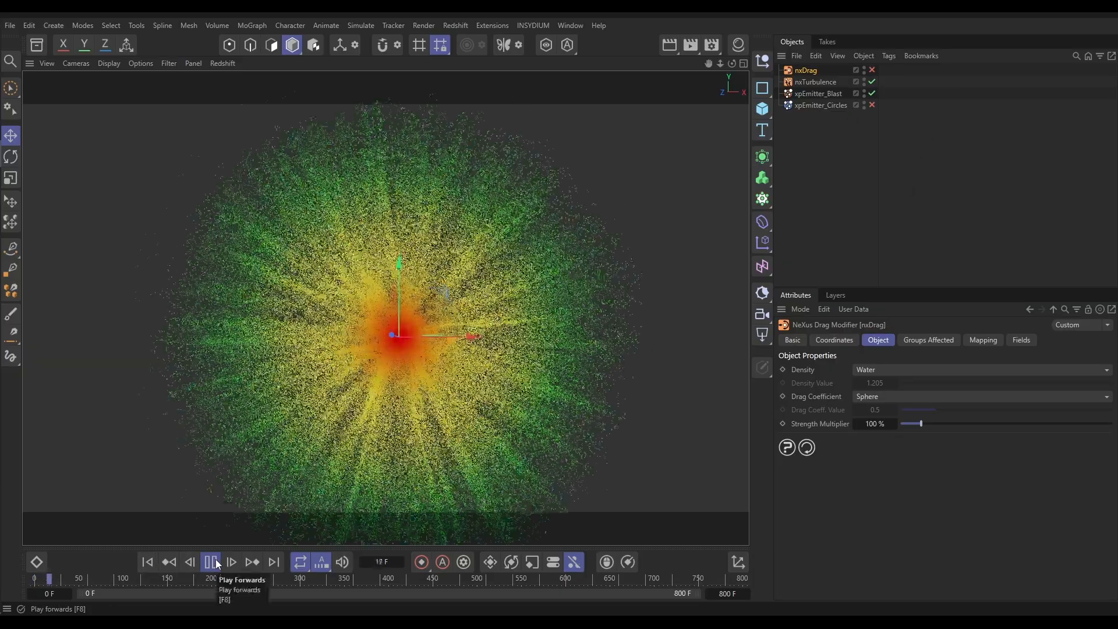
{"action": "left_click", "coordinate": [209, 563]}
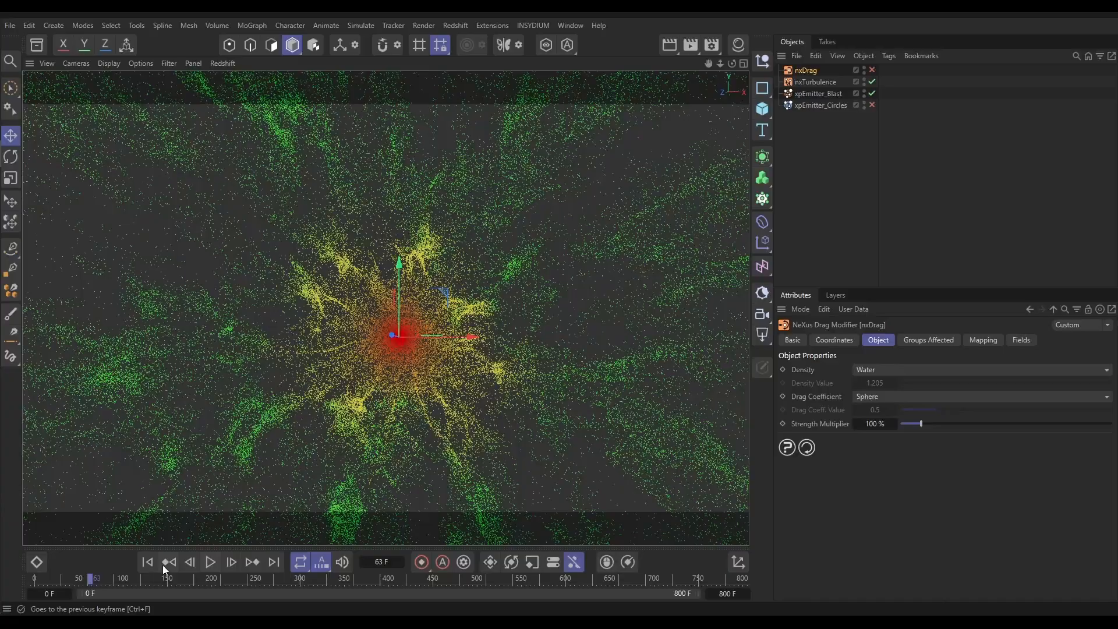
{"action": "left_click", "coordinate": [209, 562]}
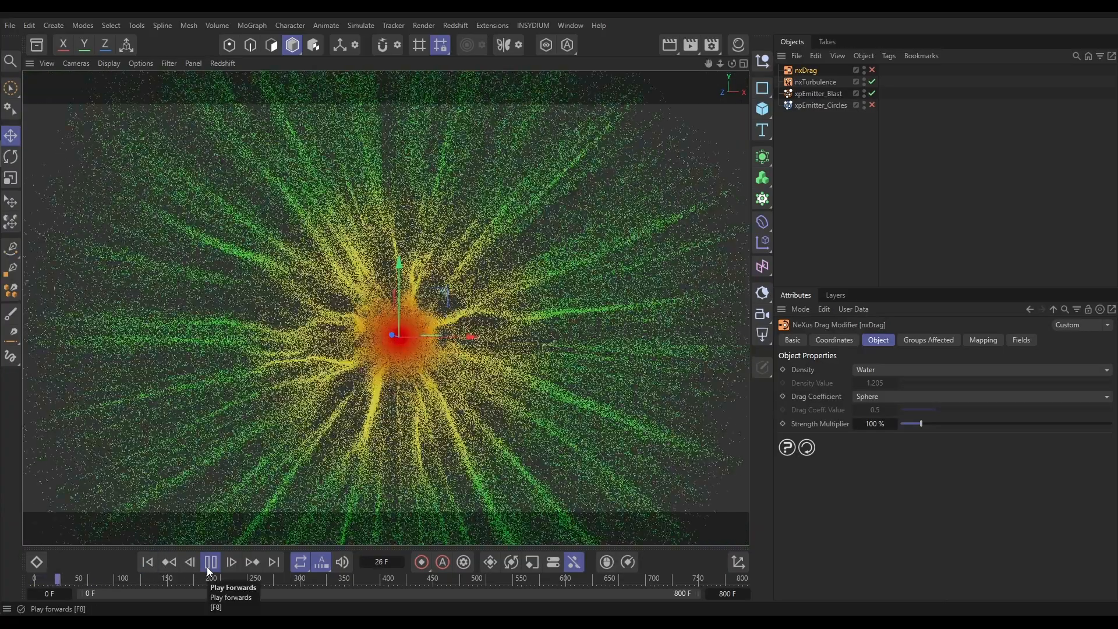
{"action": "left_click", "coordinate": [210, 562]}
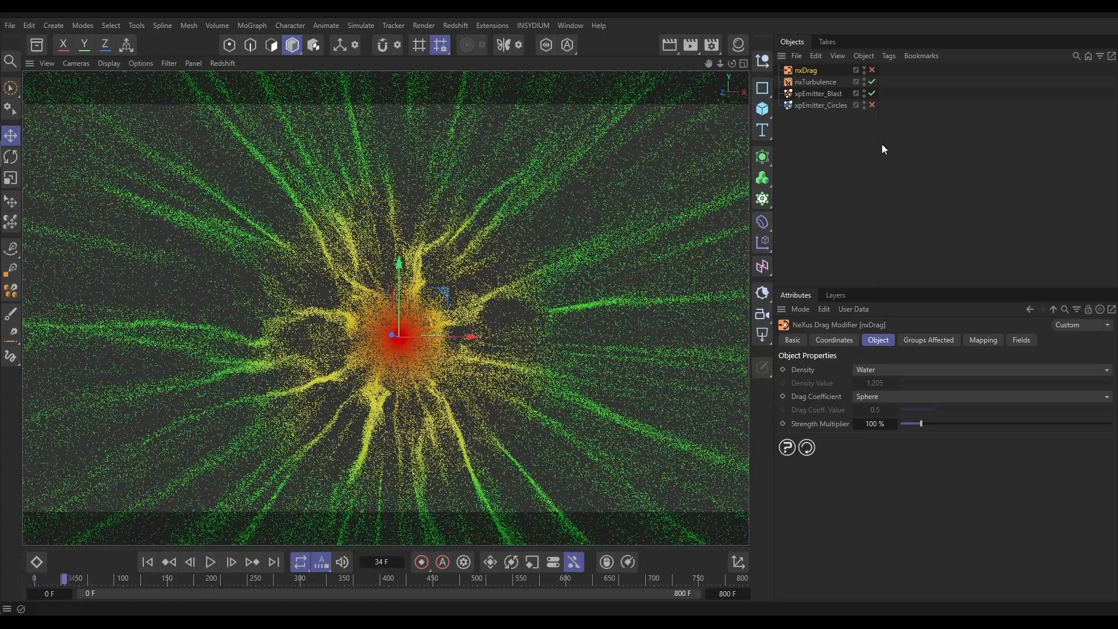
{"action": "left_click", "coordinate": [871, 82]}
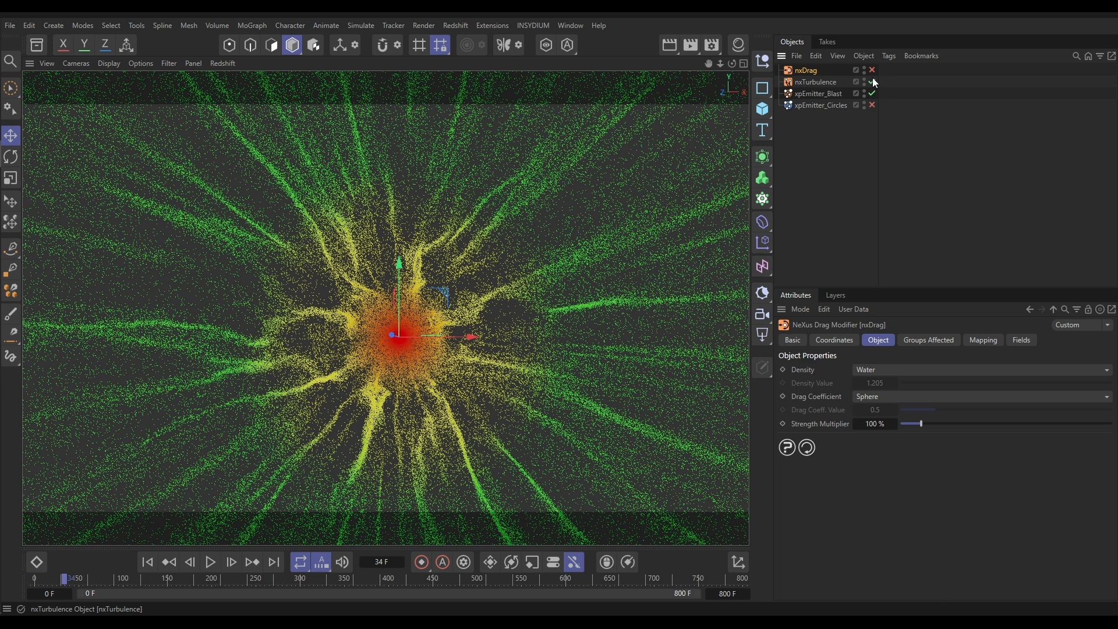
Enable nxDrag with turbulence and replay the burst billowing into plumes
{"action": "left_click", "coordinate": [871, 70]}
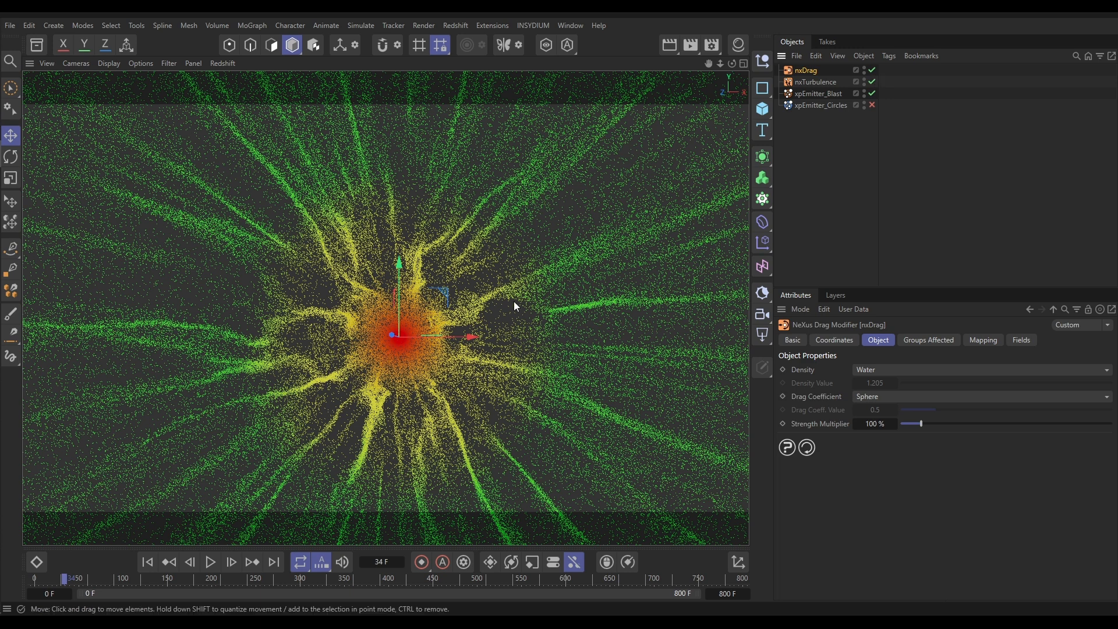
{"action": "mouse_move", "coordinate": [466, 397]}
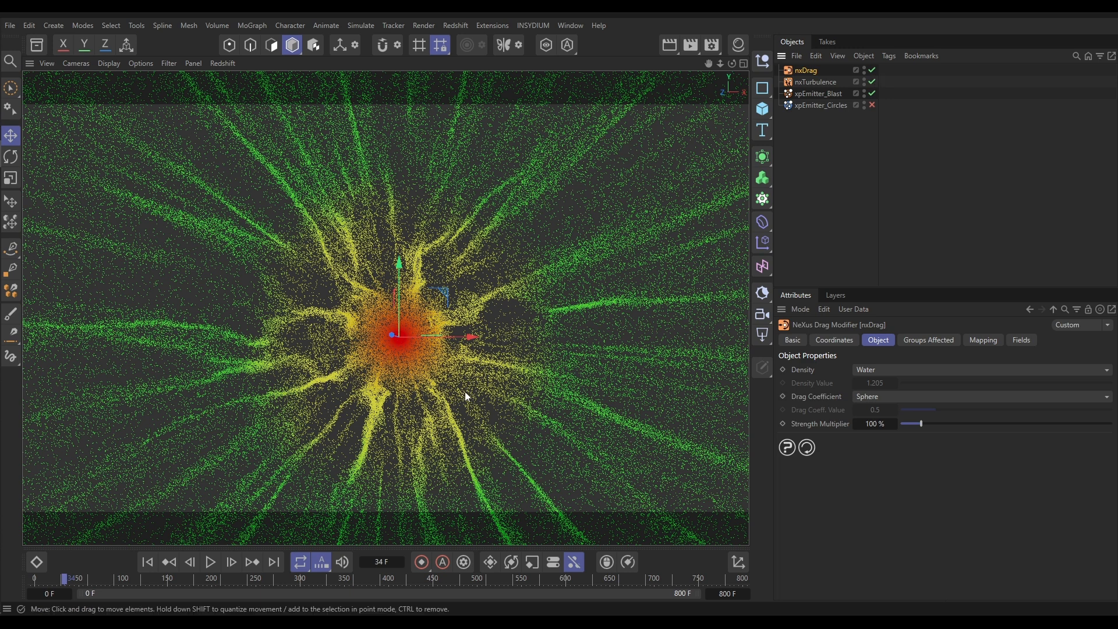
{"action": "mouse_move", "coordinate": [149, 562]}
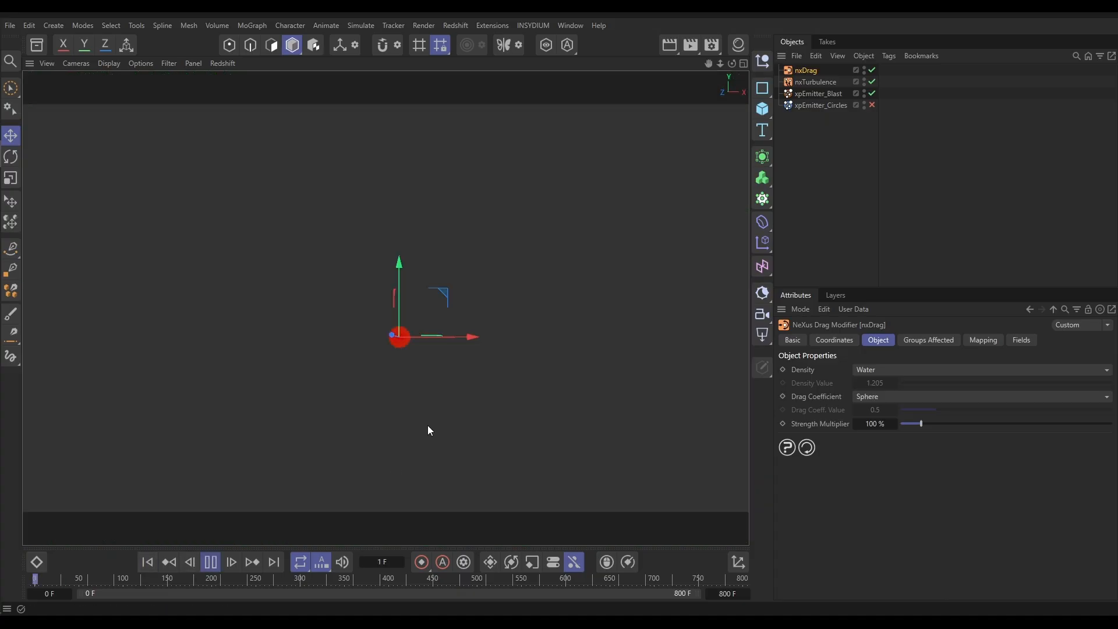
{"action": "left_click", "coordinate": [231, 563]}
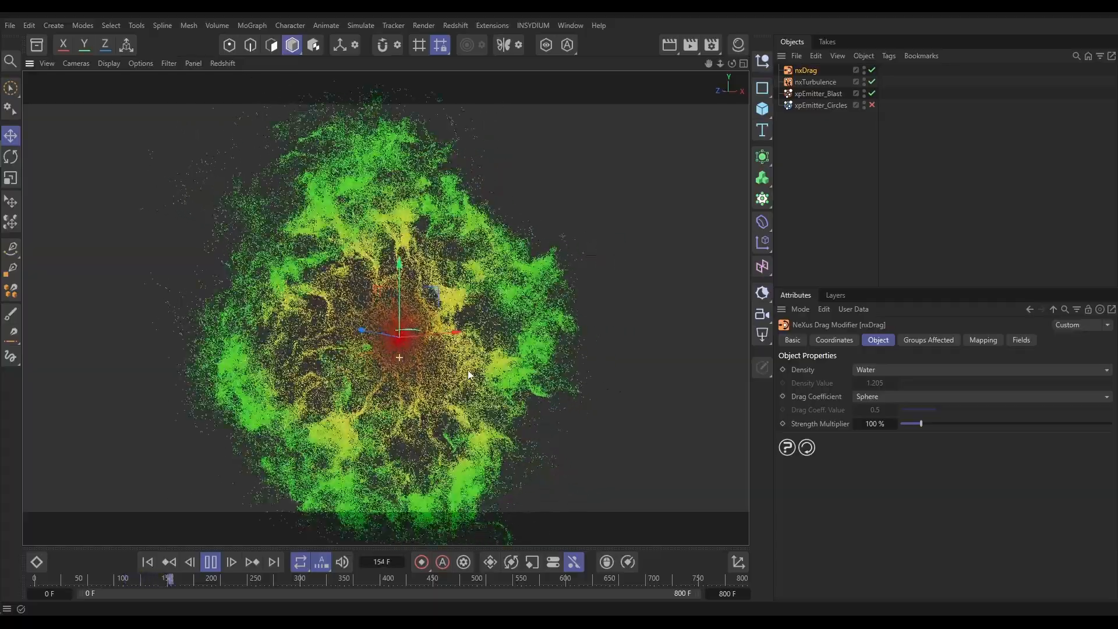
{"action": "left_click", "coordinate": [209, 563]}
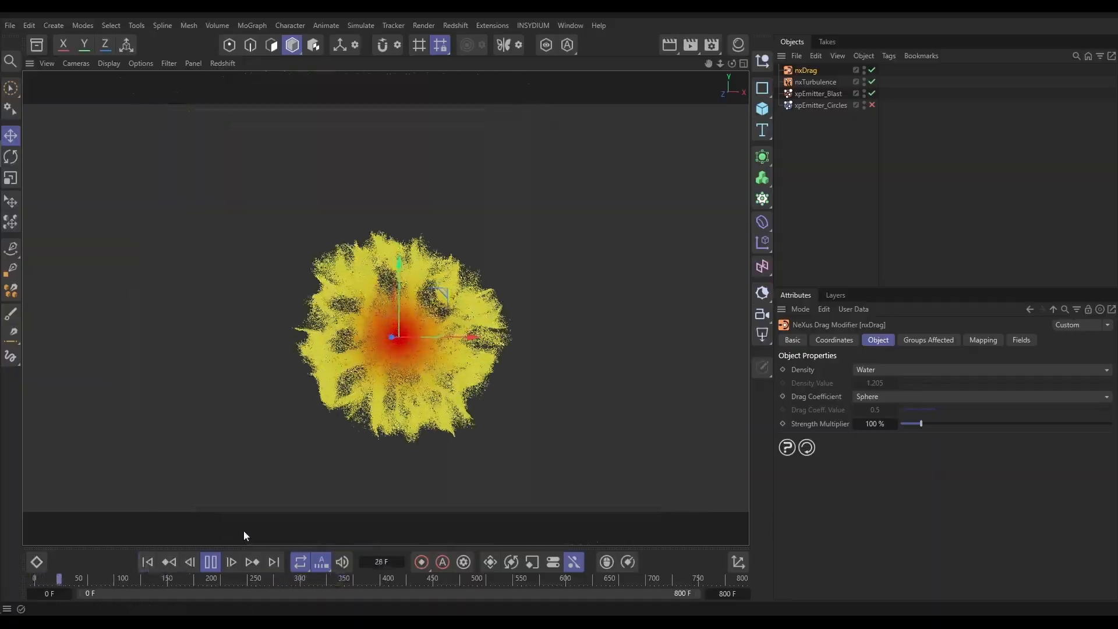
{"action": "left_click", "coordinate": [231, 562]}
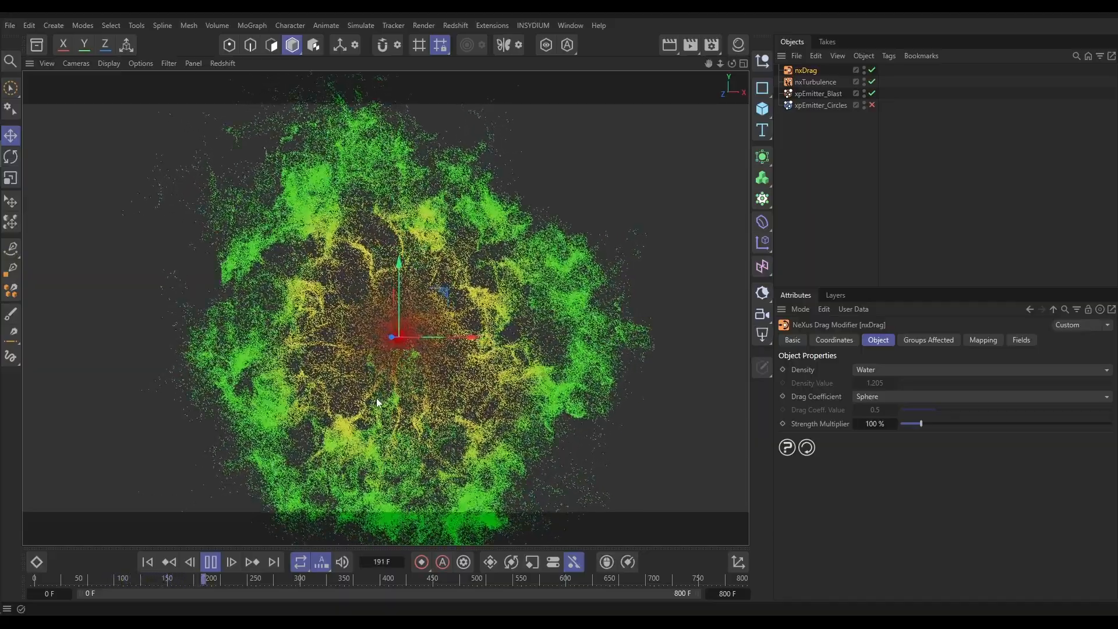
{"action": "left_click", "coordinate": [210, 562]}
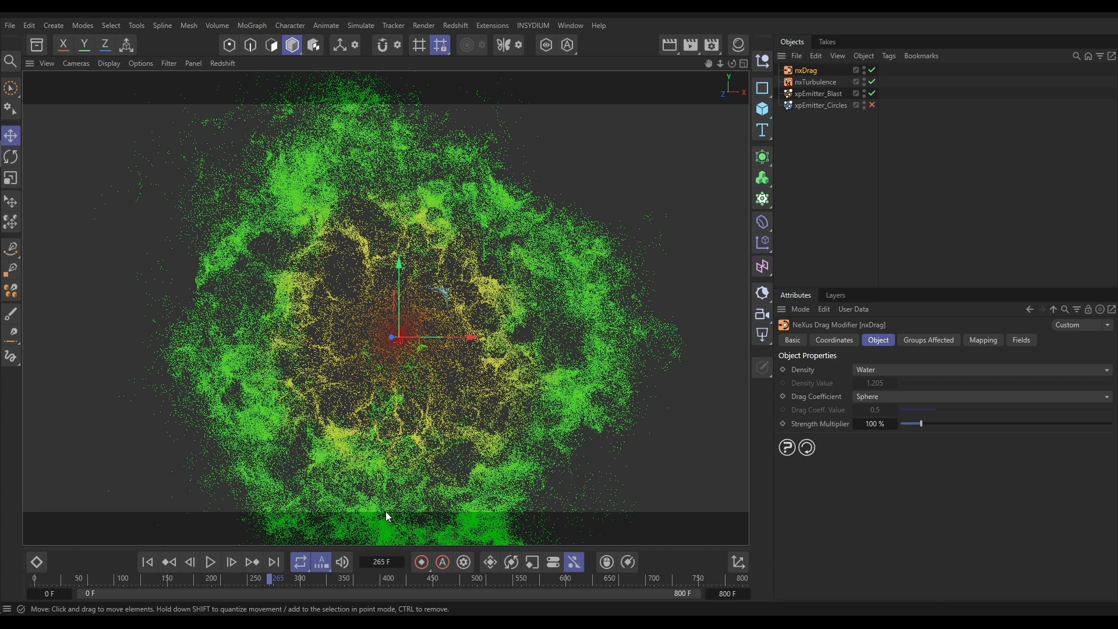
{"action": "mouse_move", "coordinate": [391, 493]}
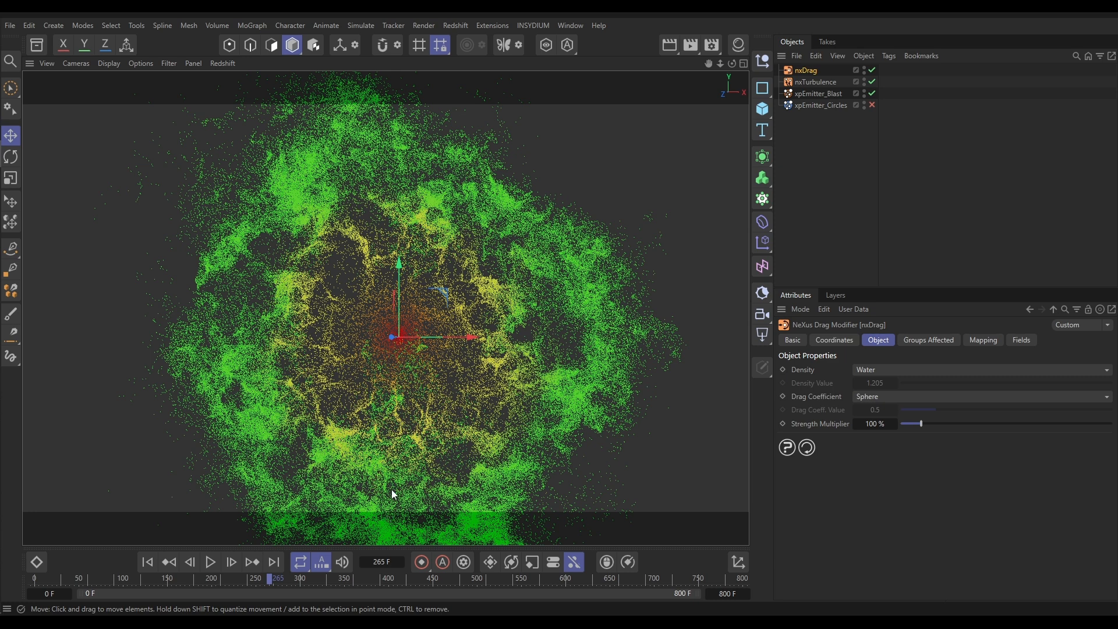
{"action": "mouse_move", "coordinate": [299, 524]}
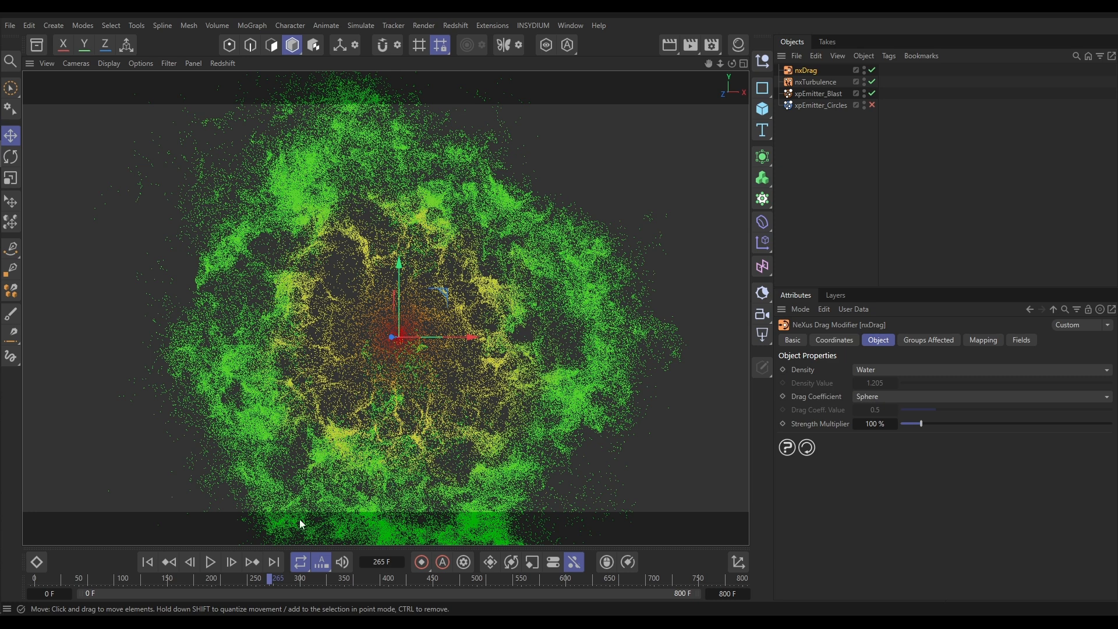
Switch off nxTurbulence and the blast emitter, leaving the circles emitter active
{"action": "left_click", "coordinate": [147, 562]}
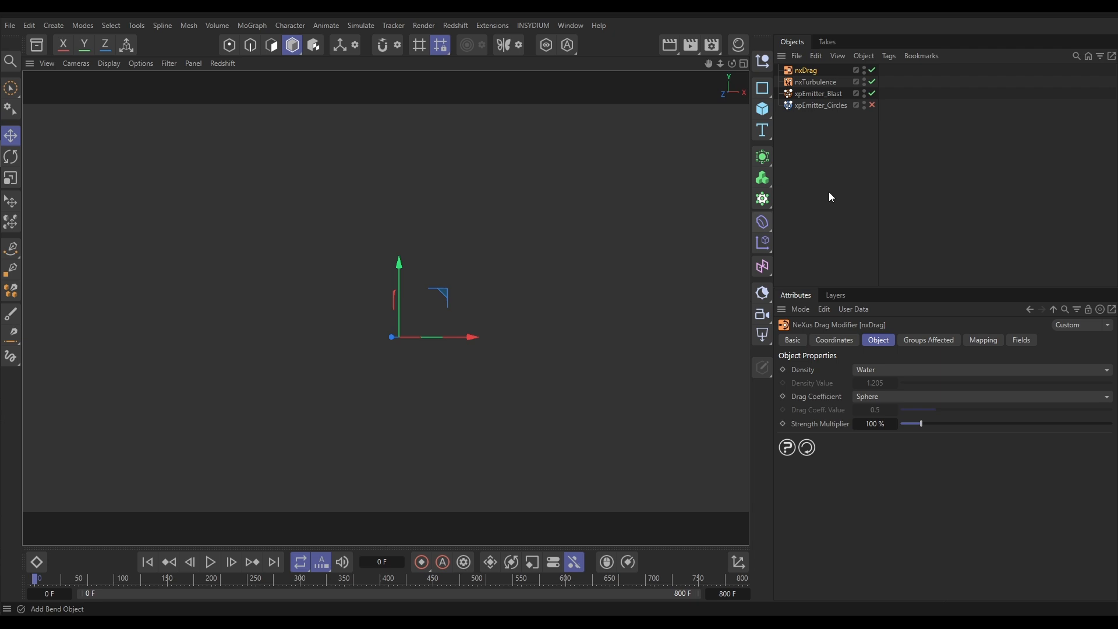
{"action": "left_click", "coordinate": [871, 81]}
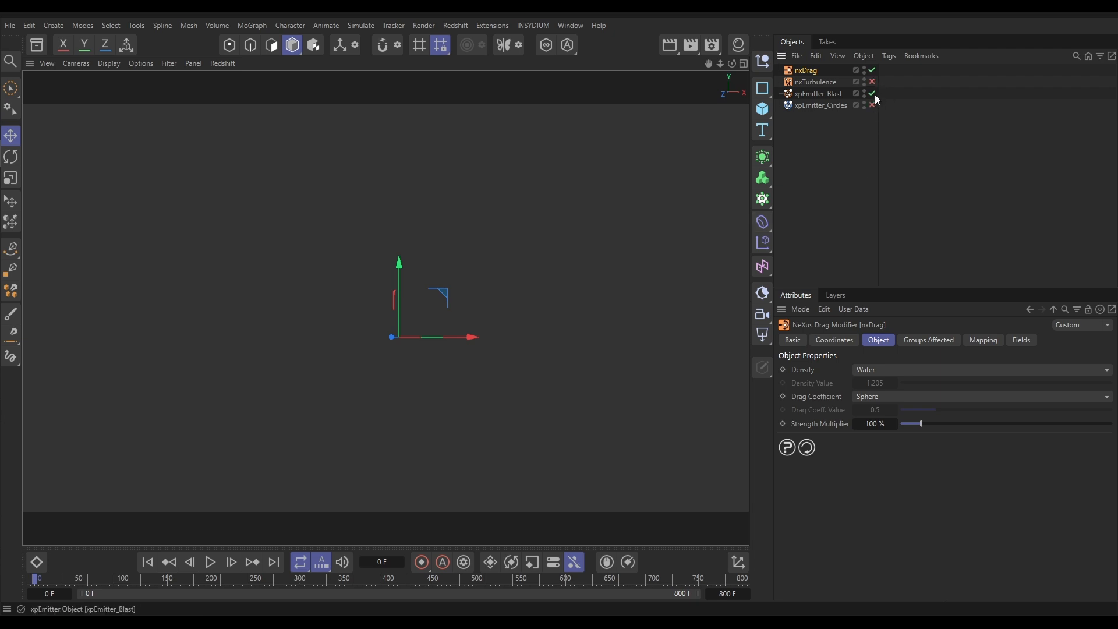
{"action": "left_click", "coordinate": [871, 93]}
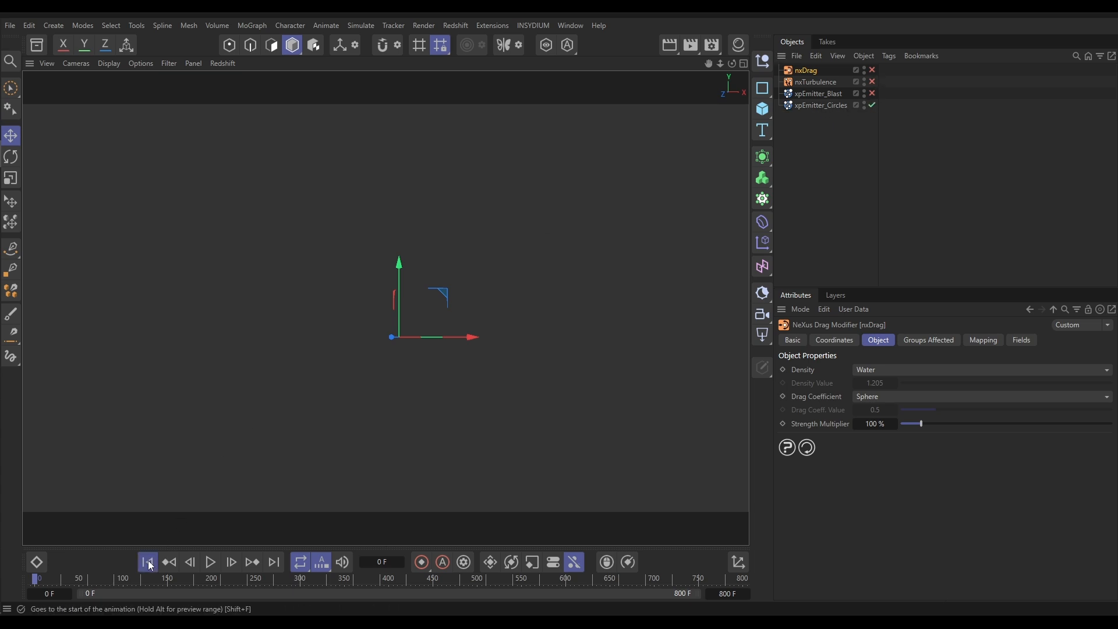
Rewind and play the circles emission, pausing as the ring expands
{"action": "left_click", "coordinate": [210, 562]}
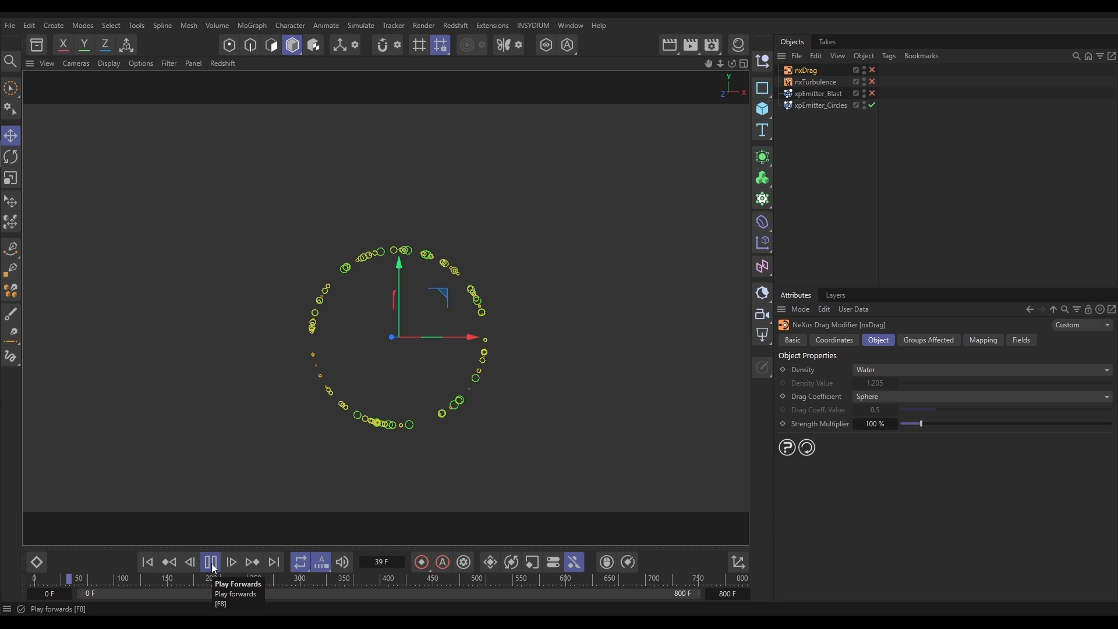
{"action": "left_click", "coordinate": [210, 562]}
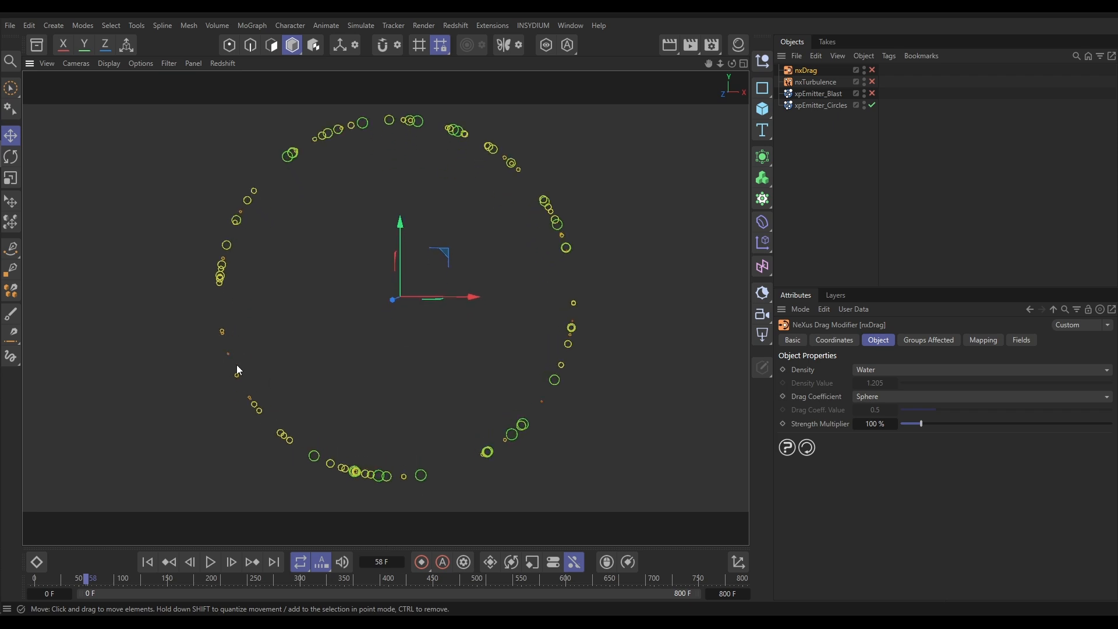
{"action": "left_click", "coordinate": [148, 562]}
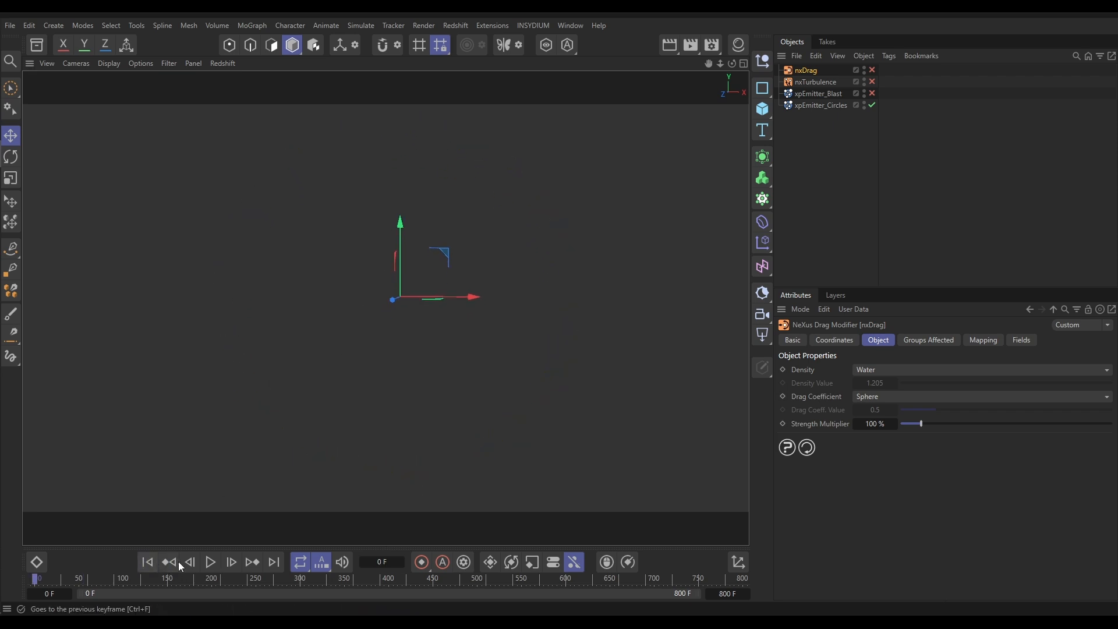
{"action": "left_click", "coordinate": [210, 562]}
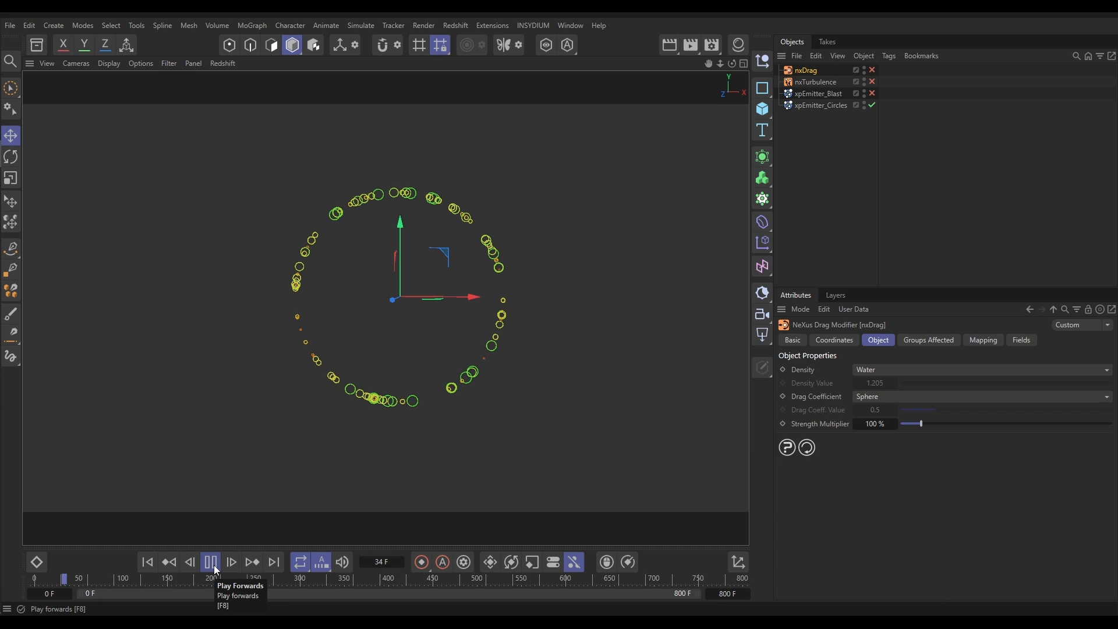
{"action": "left_click", "coordinate": [210, 562]}
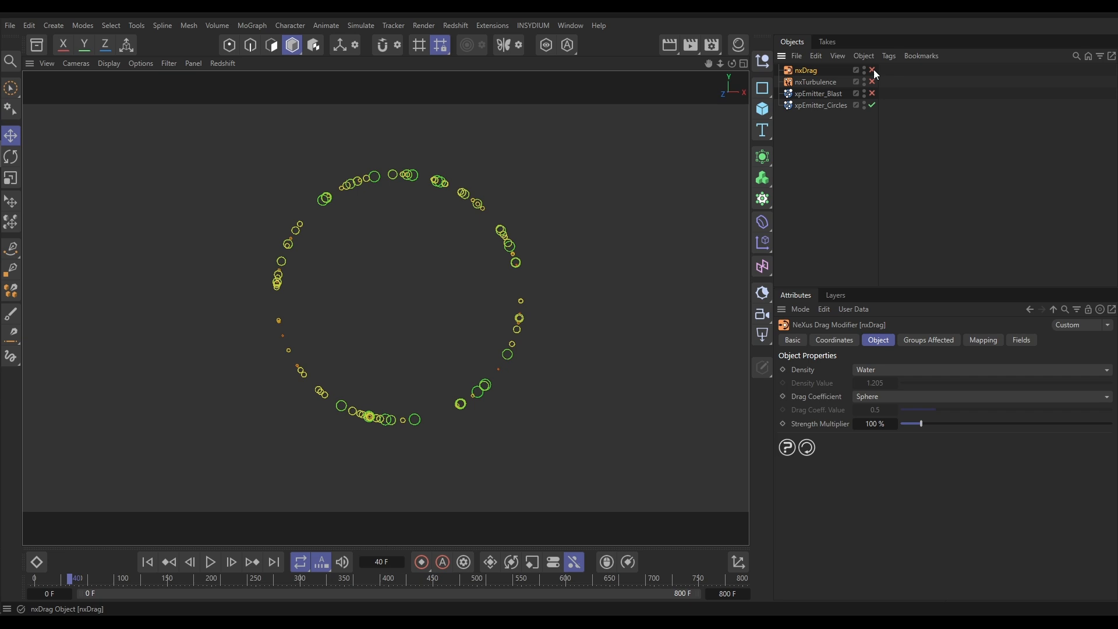
{"action": "left_click", "coordinate": [872, 70]}
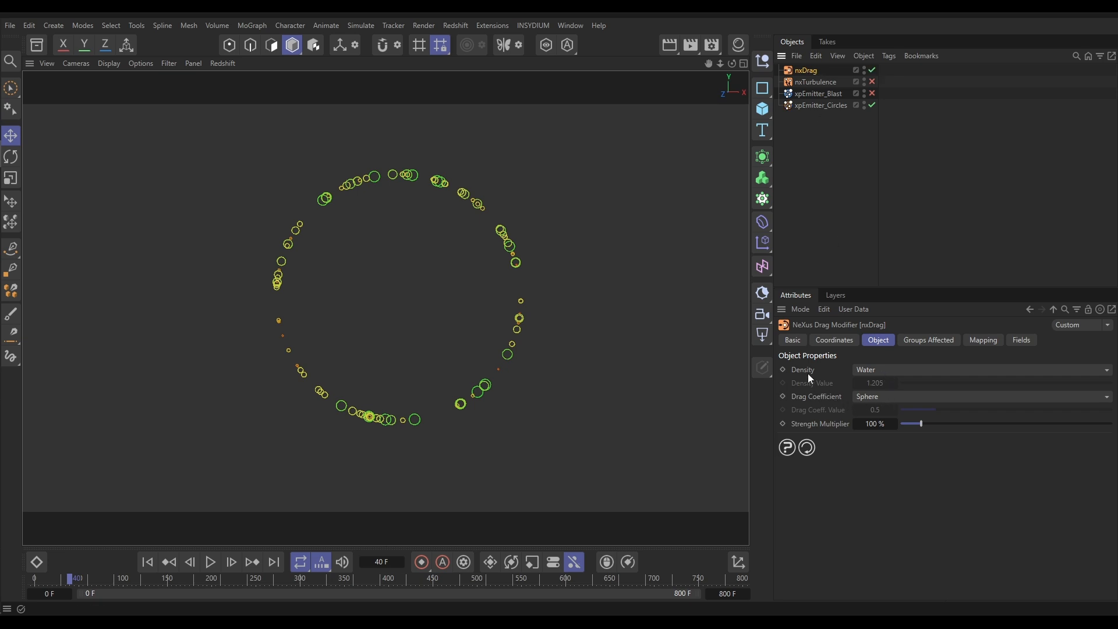
{"action": "right_click", "coordinate": [815, 397]}
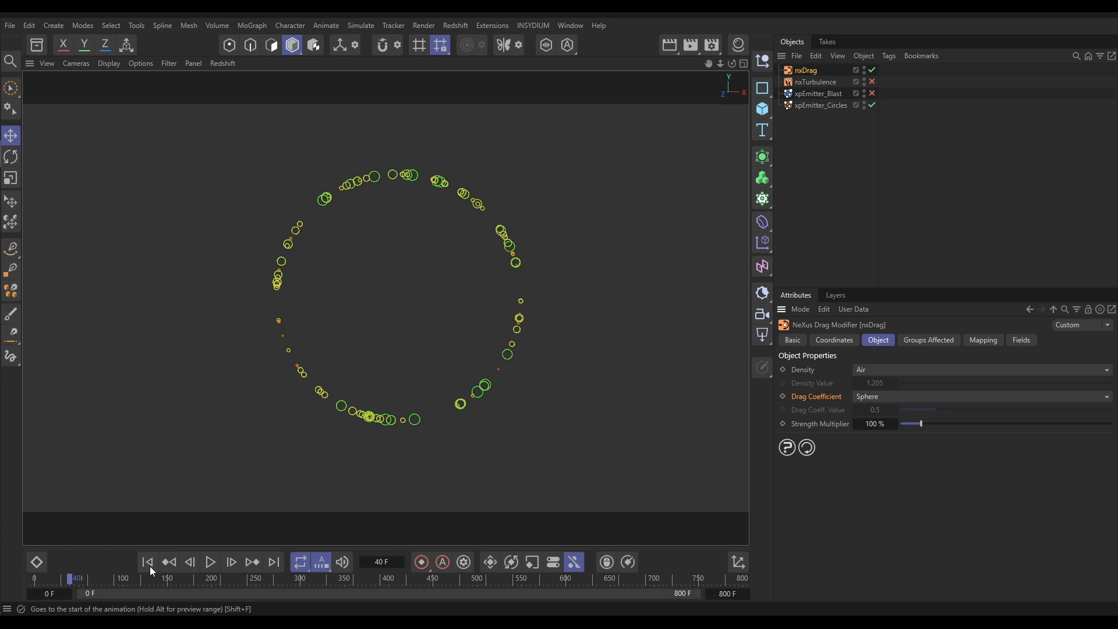
{"action": "left_click", "coordinate": [210, 562]}
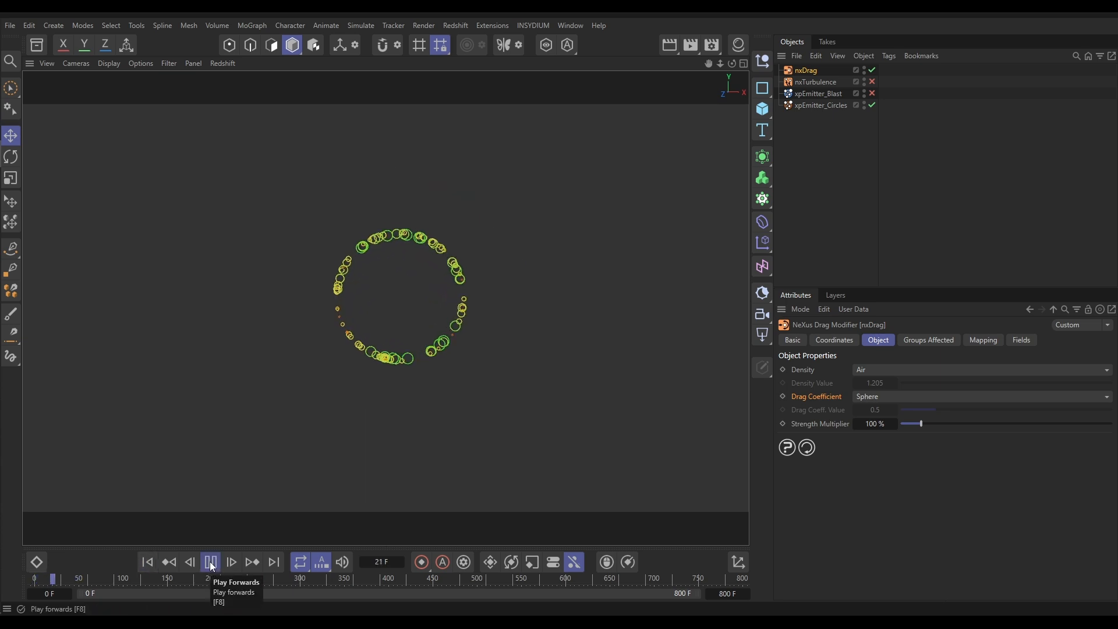
{"action": "left_click", "coordinate": [210, 562]}
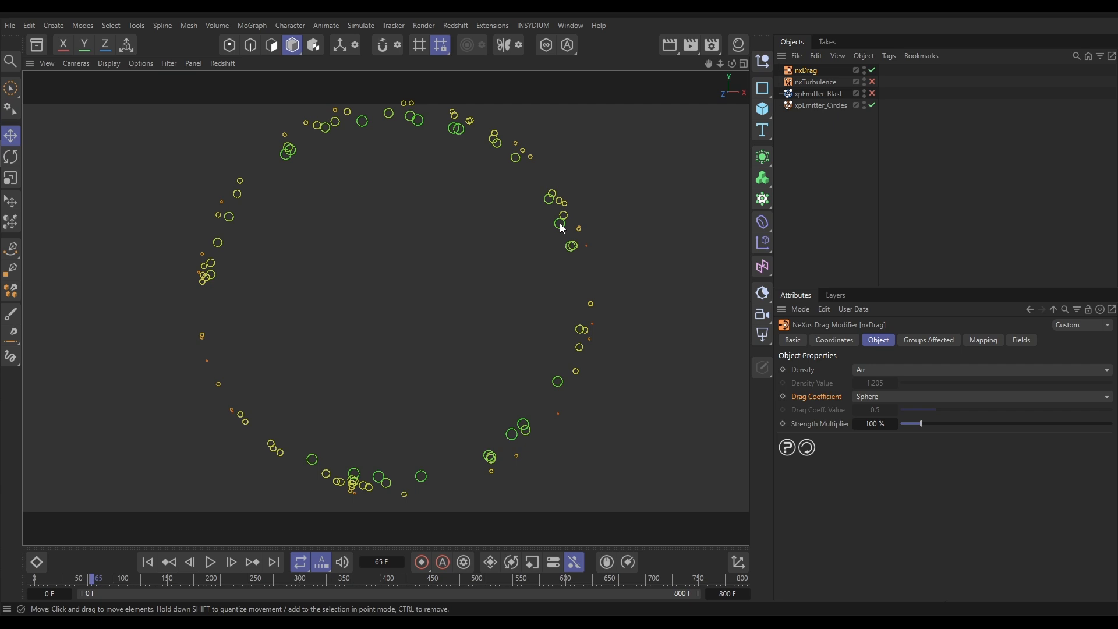
{"action": "mouse_move", "coordinate": [585, 258]}
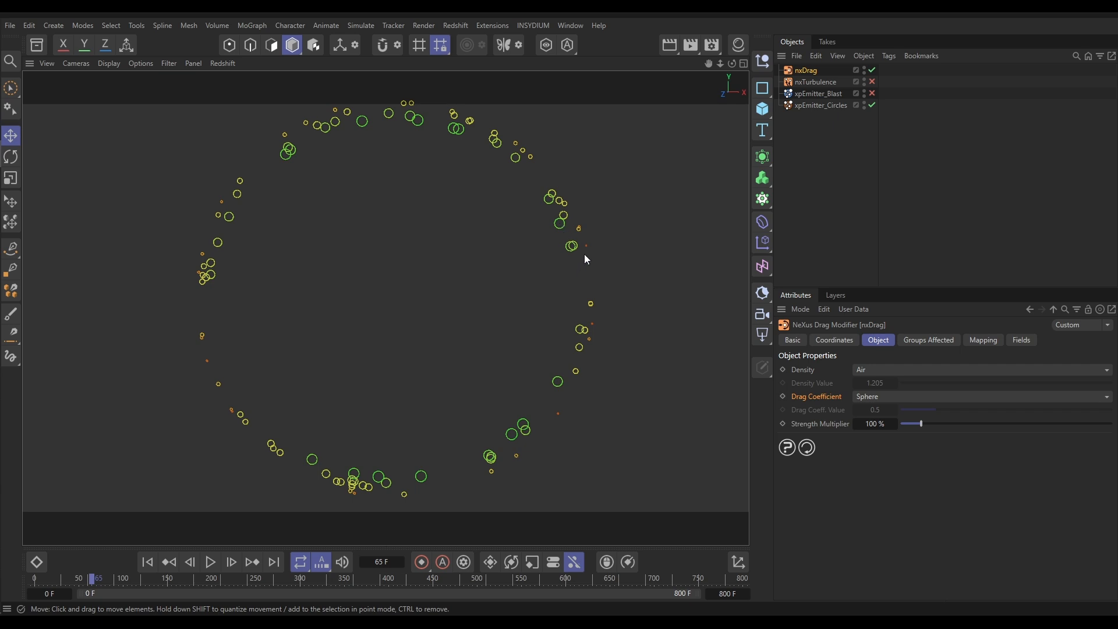
{"action": "mouse_move", "coordinate": [567, 258]}
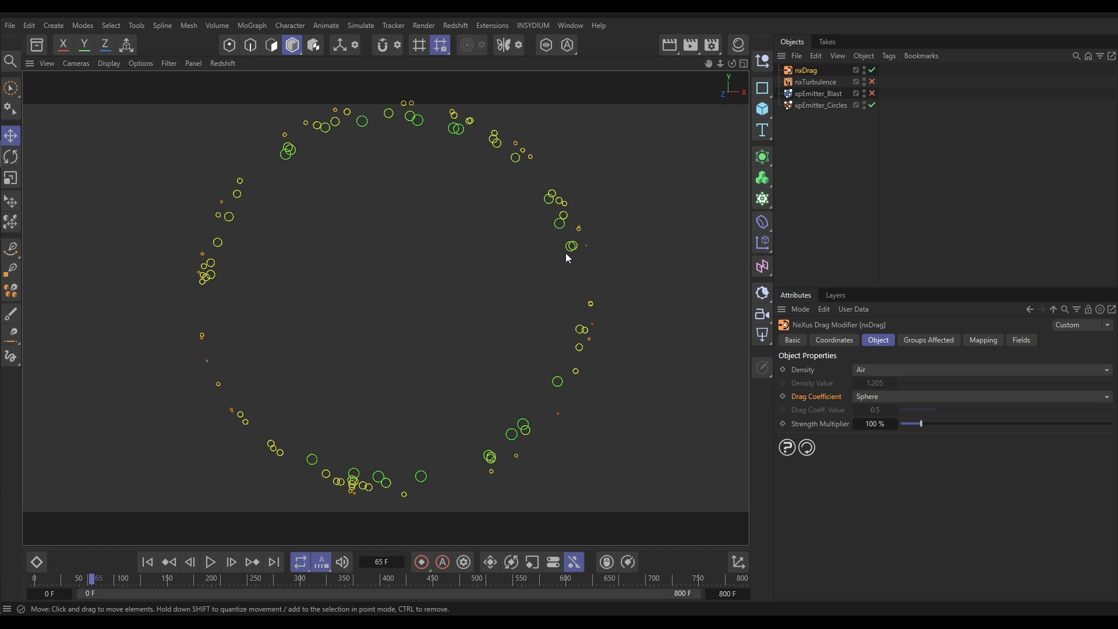
{"action": "mouse_move", "coordinate": [267, 562]}
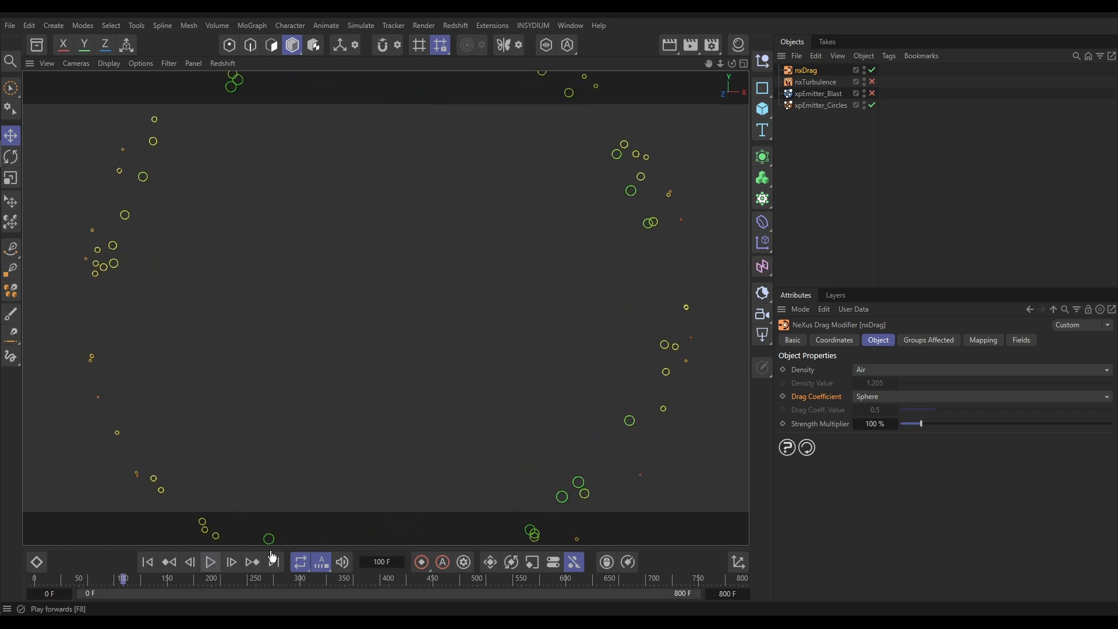
{"action": "left_click", "coordinate": [210, 562]}
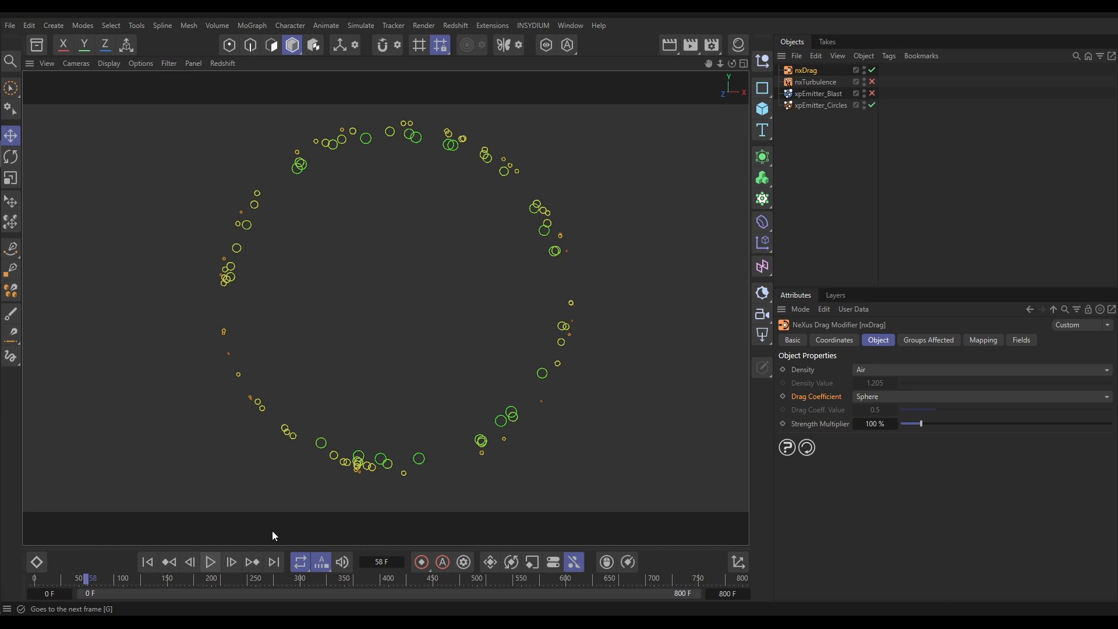
{"action": "mouse_move", "coordinate": [413, 344]}
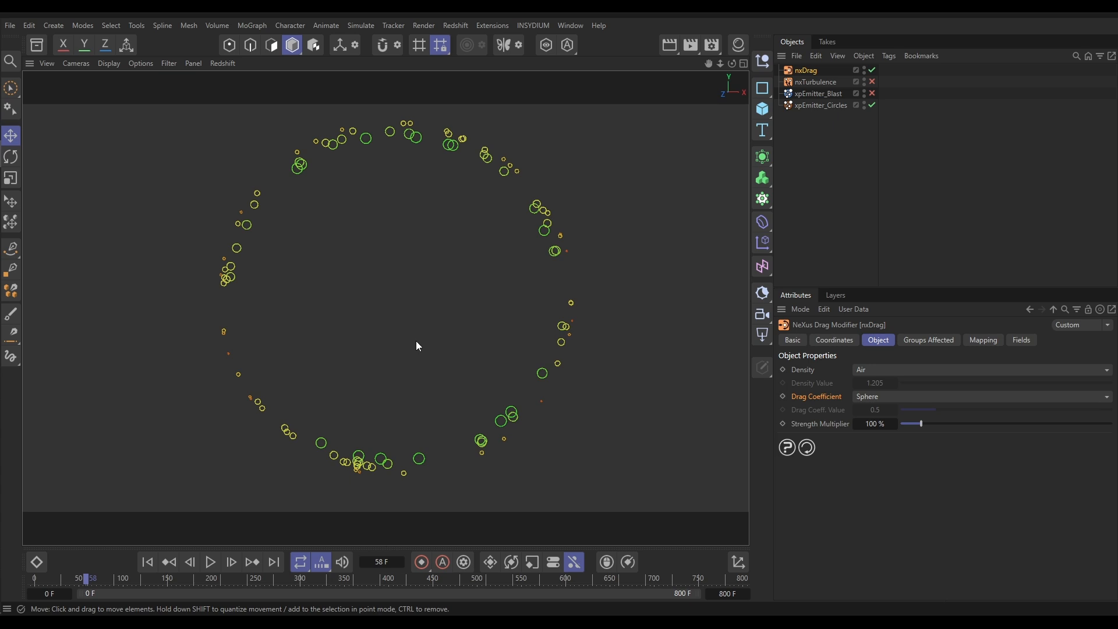
{"action": "mouse_move", "coordinate": [428, 312]}
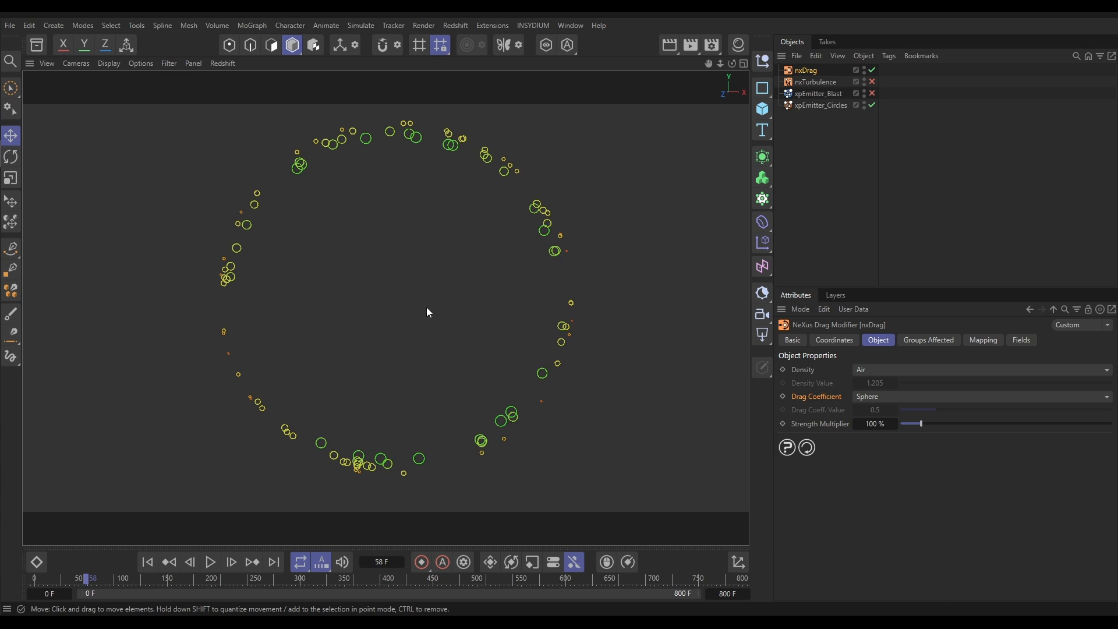
Set nxDrag density to Helium and drag coefficient to Custom 2.61, then play
{"action": "left_click", "coordinate": [805, 69]}
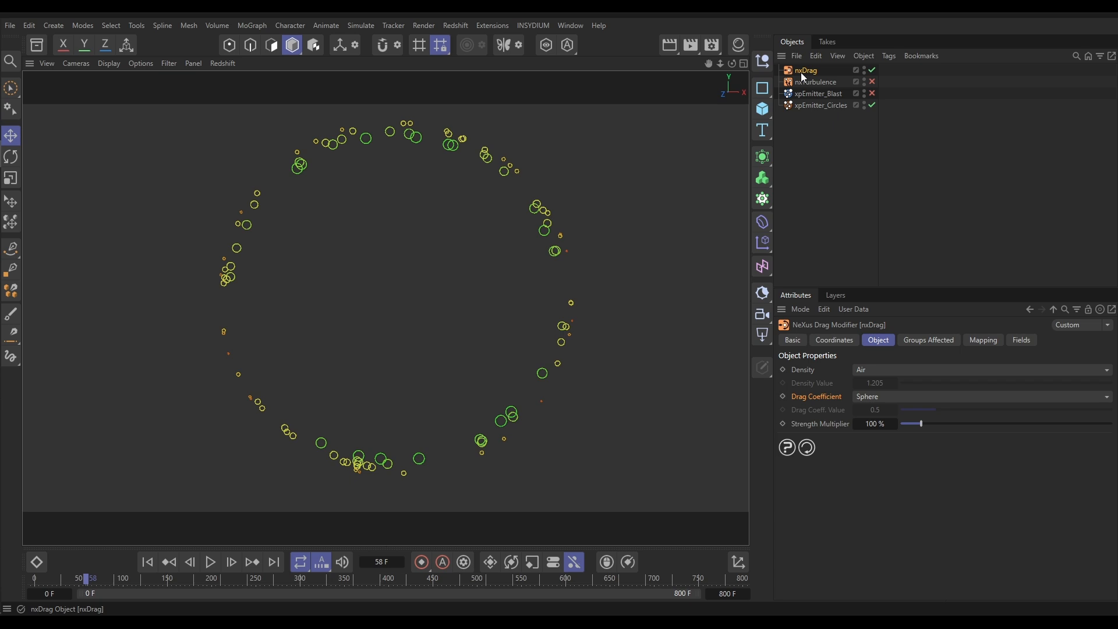
{"action": "mouse_move", "coordinate": [810, 420]}
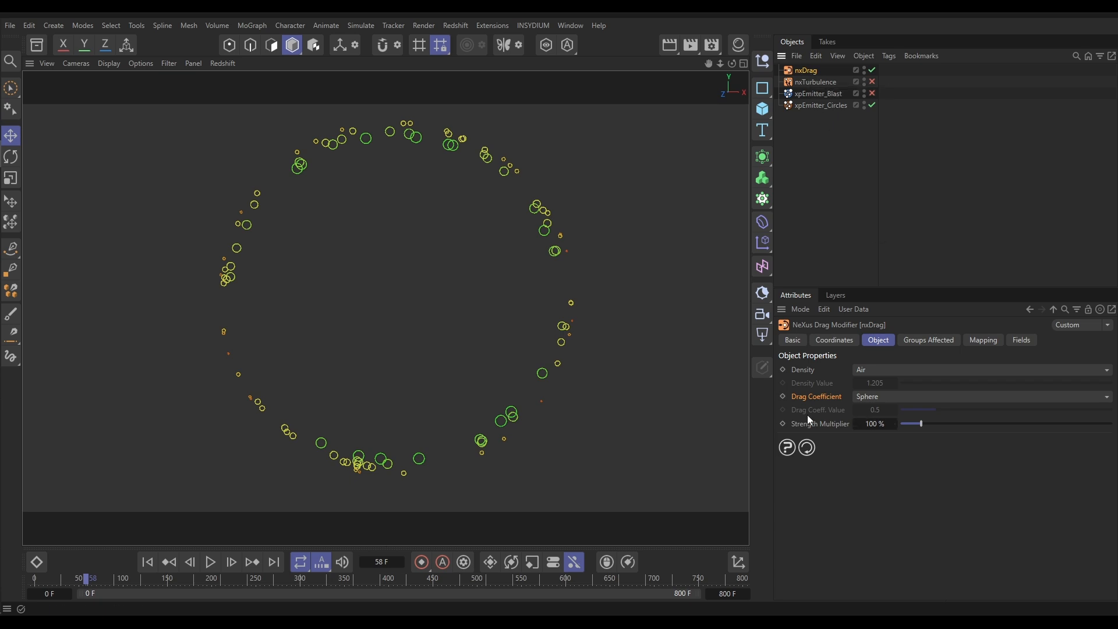
{"action": "mouse_move", "coordinate": [810, 379]}
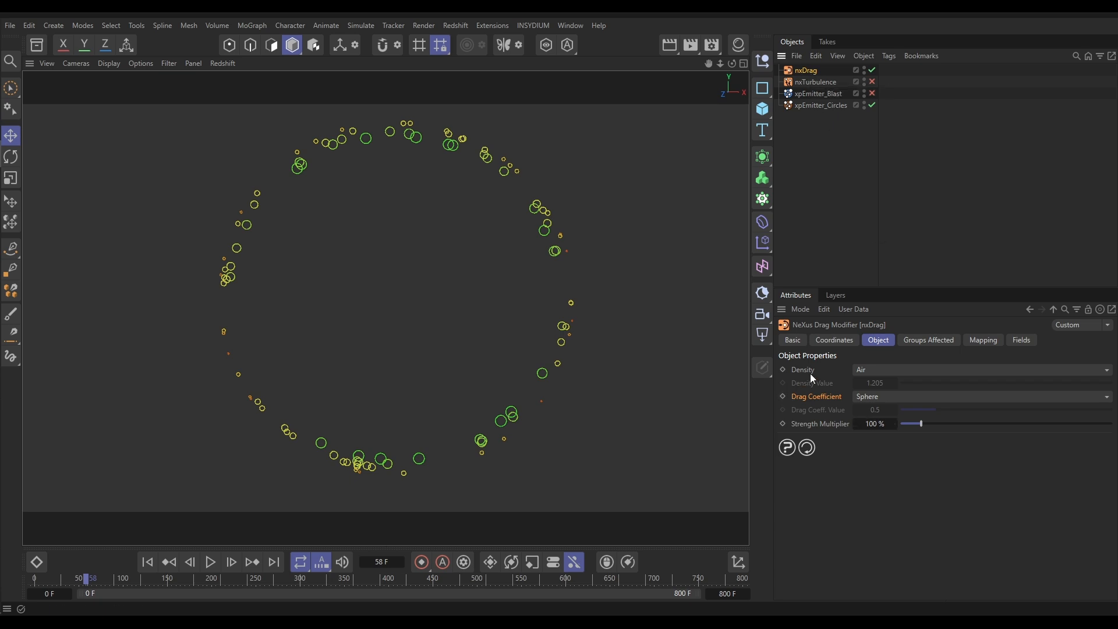
{"action": "mouse_move", "coordinate": [865, 372]}
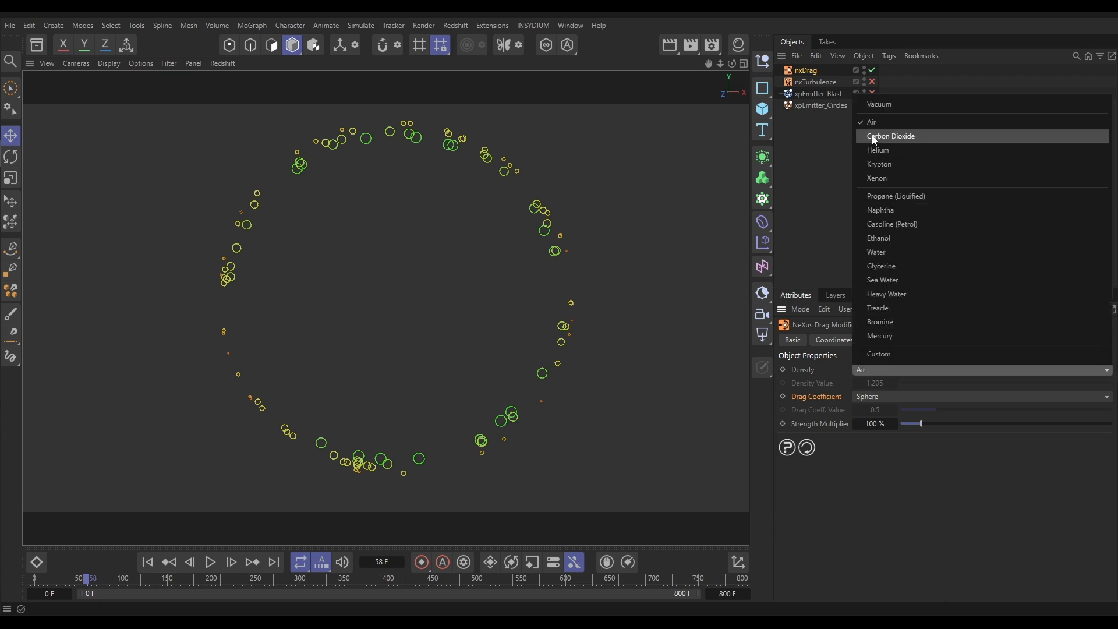
{"action": "mouse_move", "coordinate": [879, 308]}
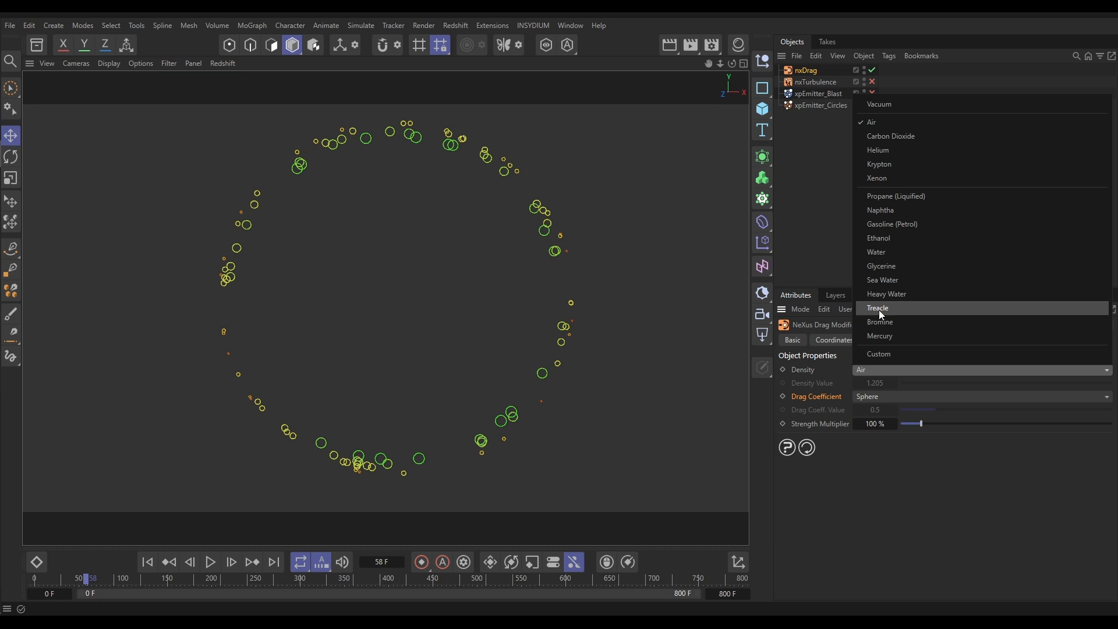
{"action": "mouse_move", "coordinate": [879, 353]}
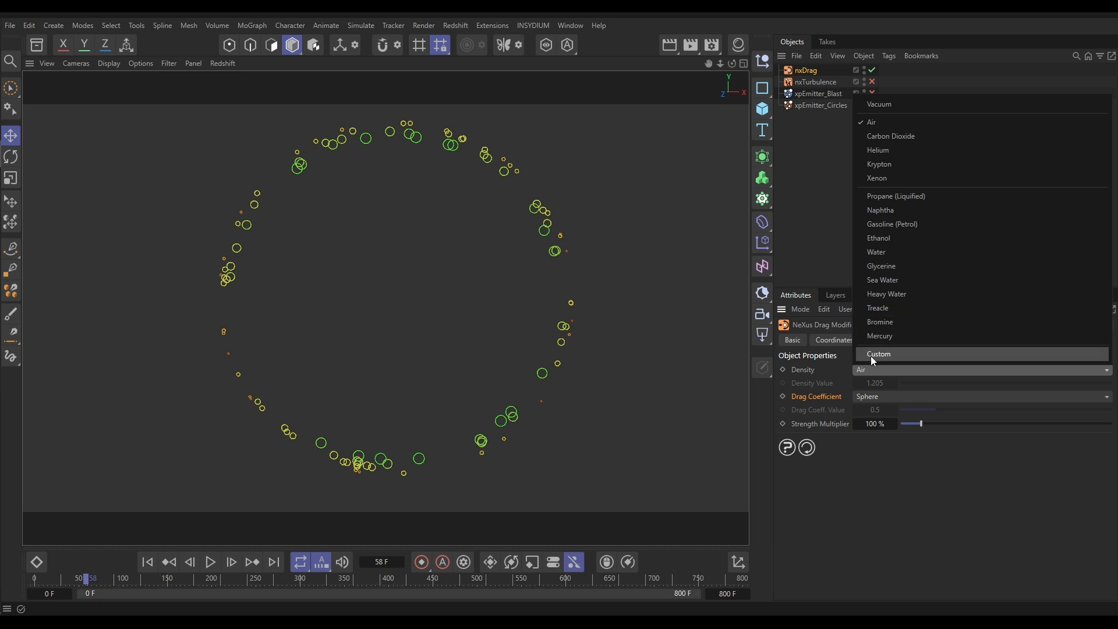
{"action": "left_click", "coordinate": [879, 355]}
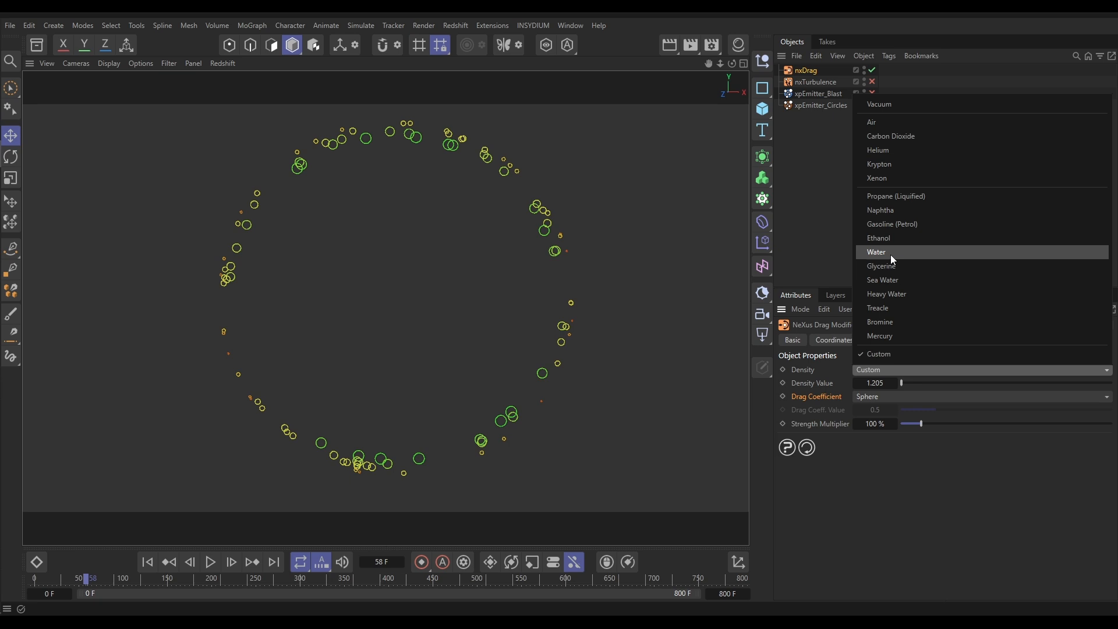
{"action": "mouse_move", "coordinate": [889, 257]}
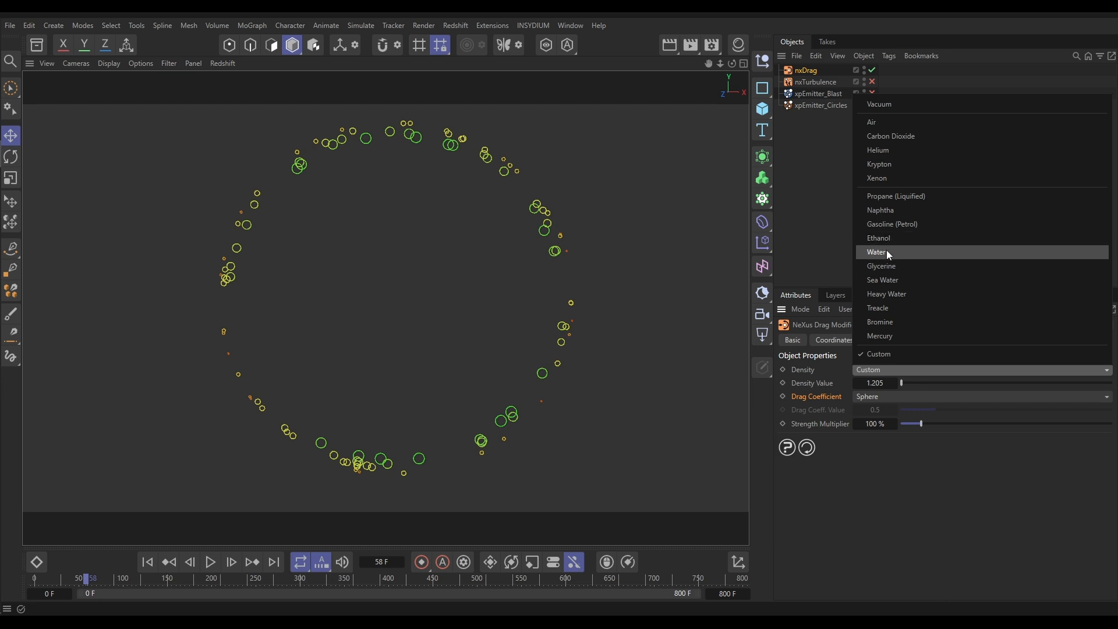
{"action": "left_click", "coordinate": [878, 150]}
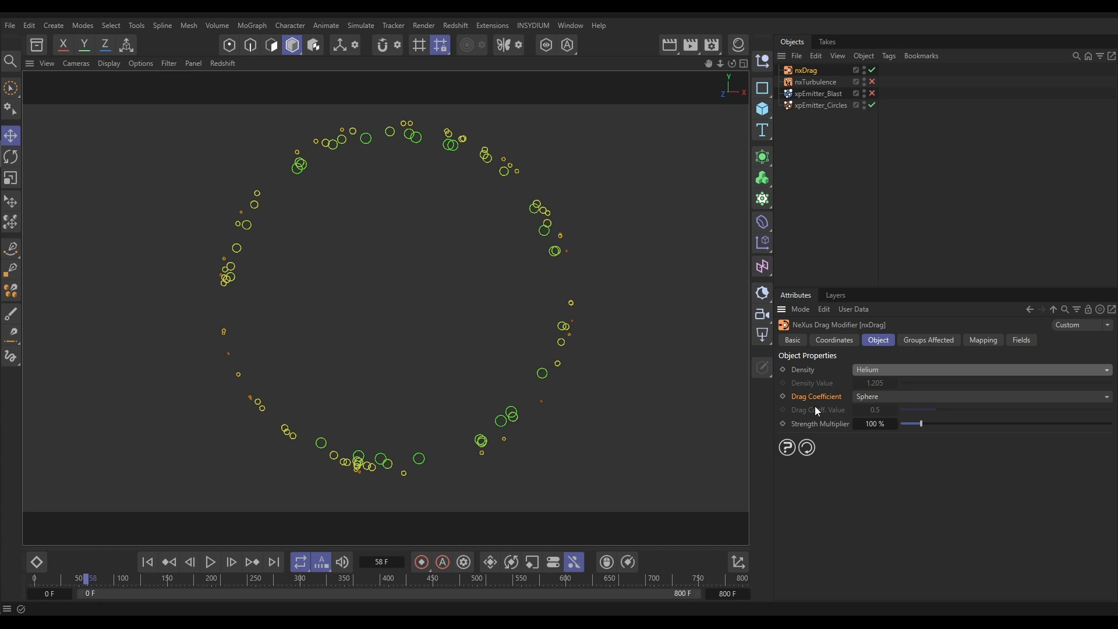
{"action": "mouse_move", "coordinate": [599, 302]}
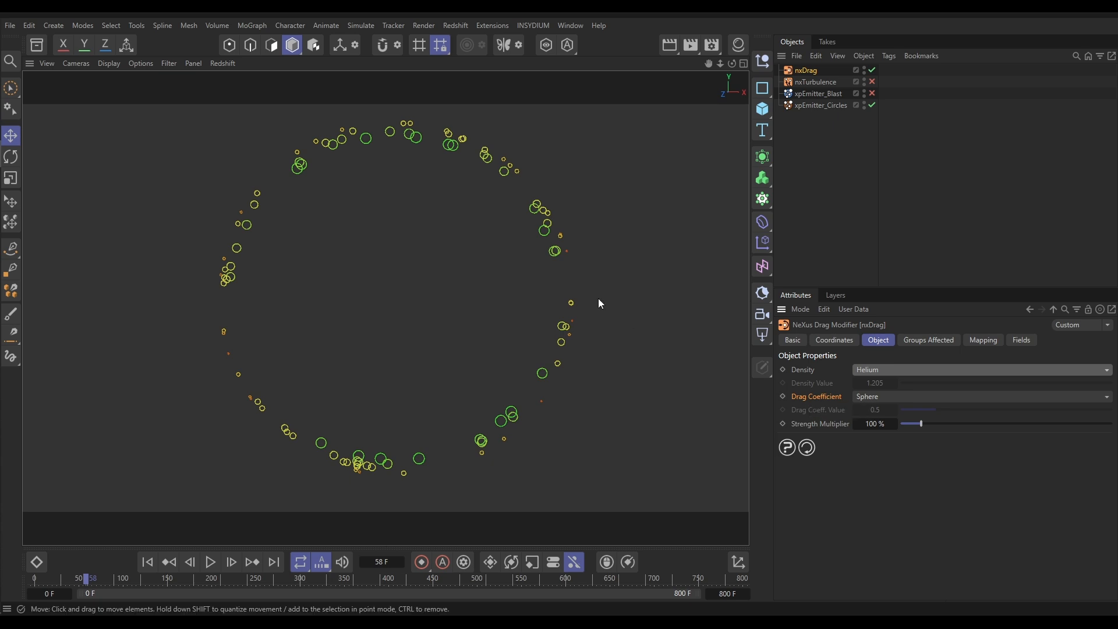
{"action": "left_click", "coordinate": [980, 397]}
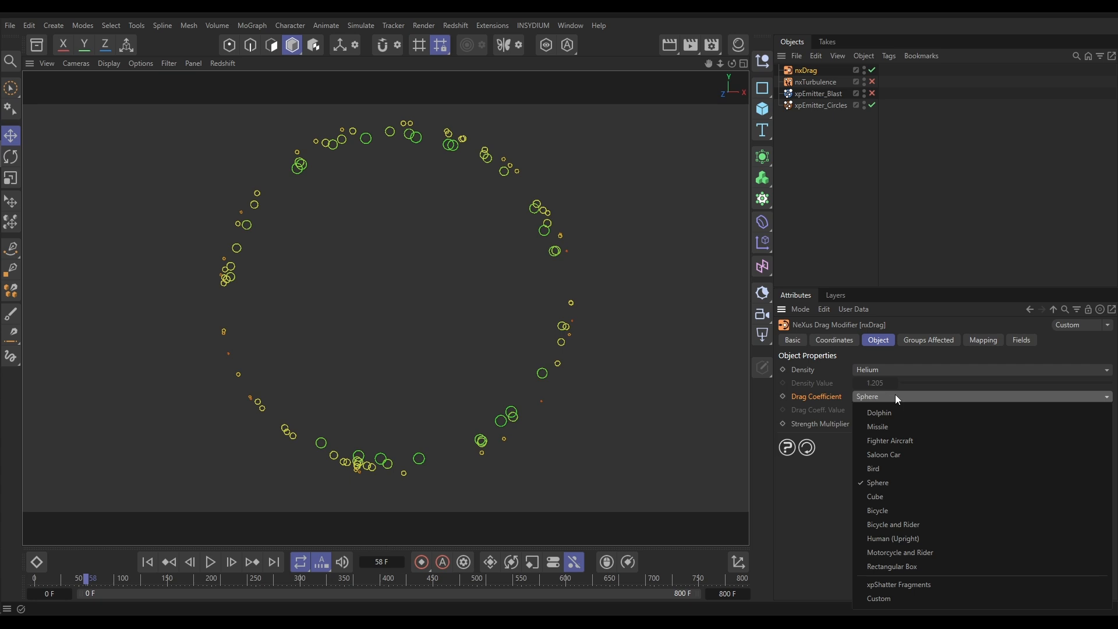
{"action": "mouse_move", "coordinate": [908, 556]}
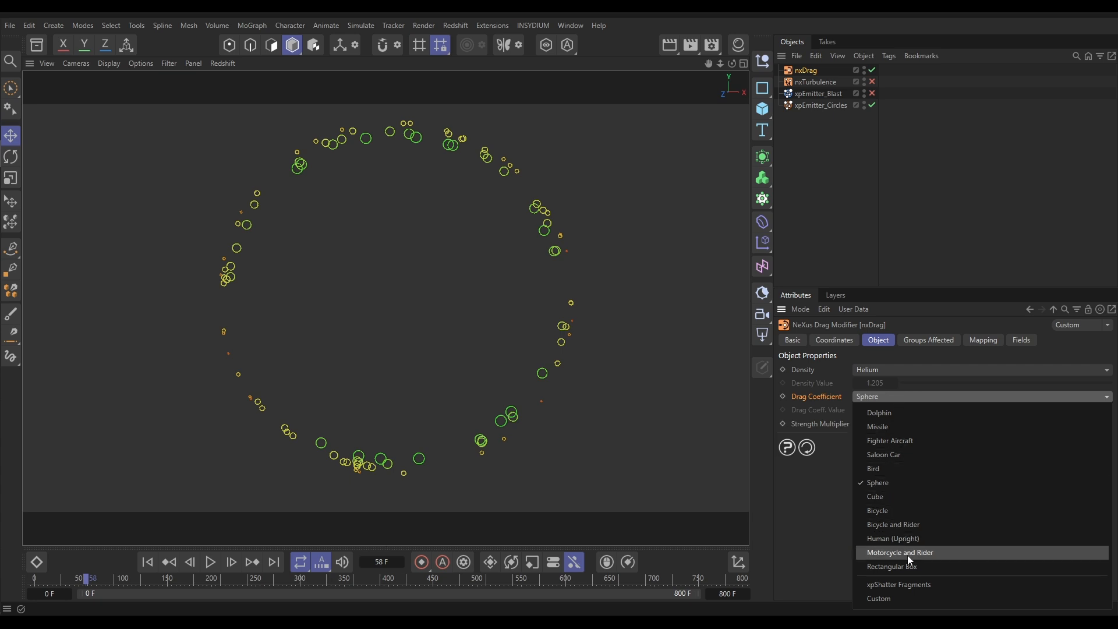
{"action": "mouse_move", "coordinate": [911, 483]}
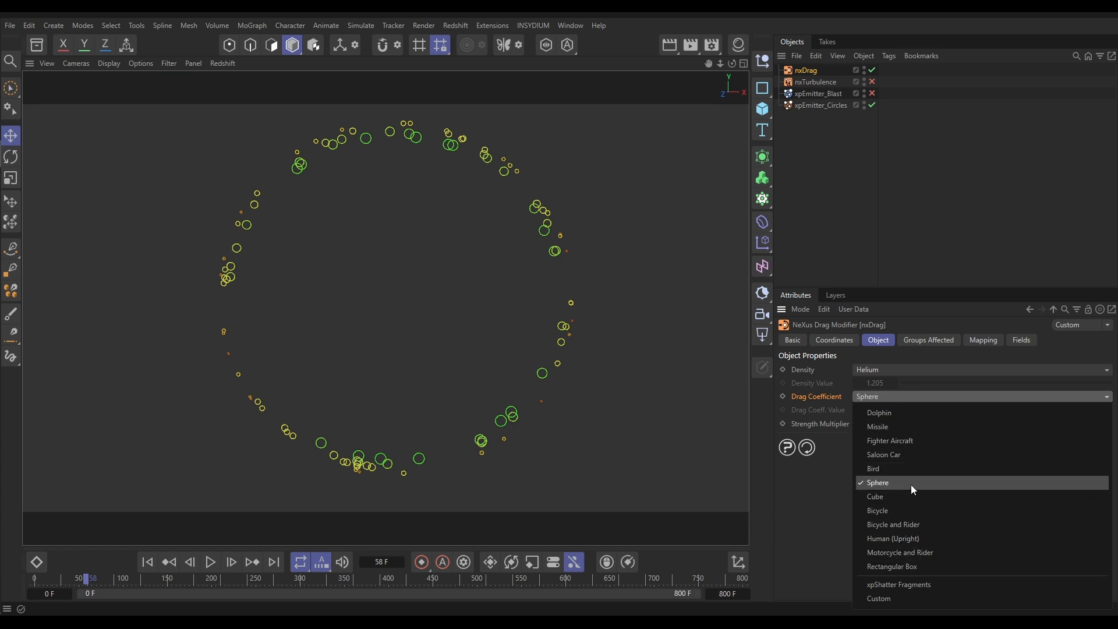
{"action": "mouse_move", "coordinate": [914, 541]}
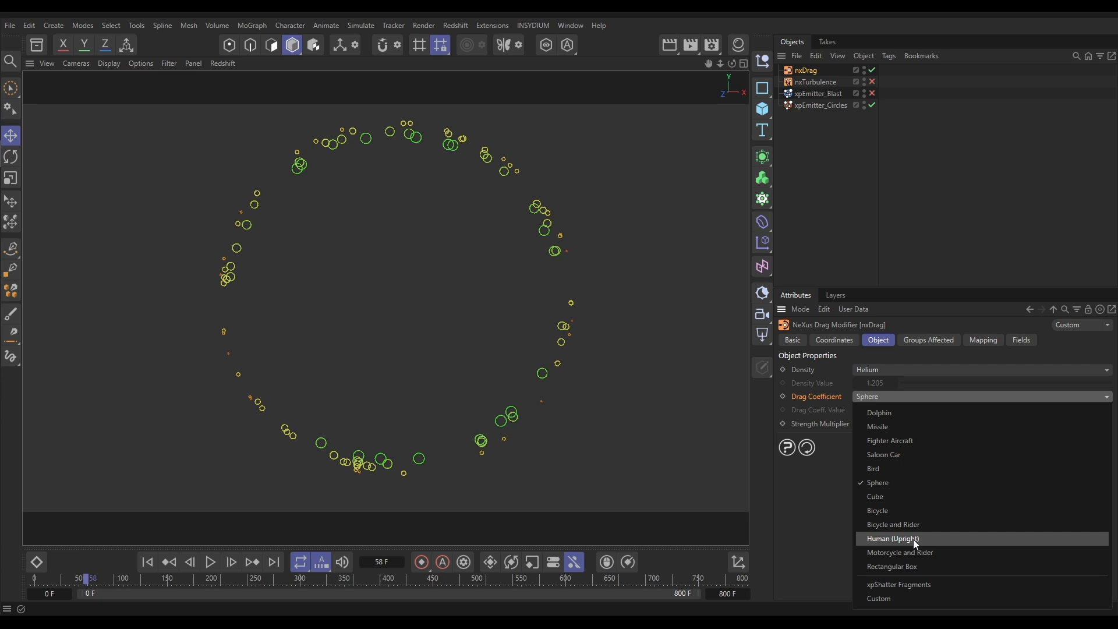
{"action": "left_click", "coordinate": [878, 598]}
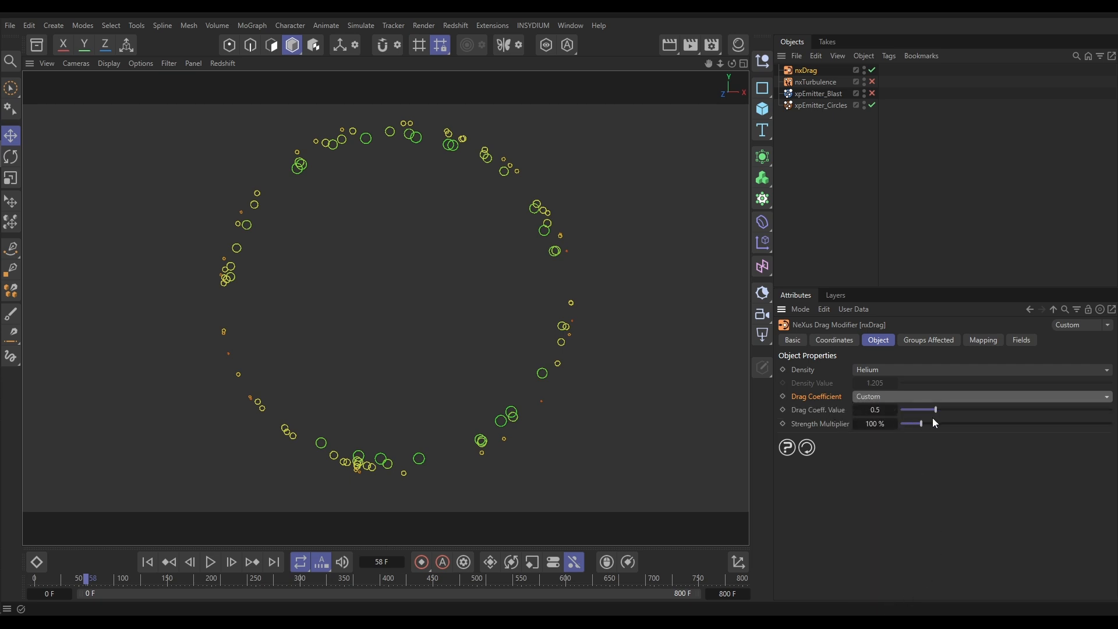
{"action": "mouse_move", "coordinate": [1081, 413]}
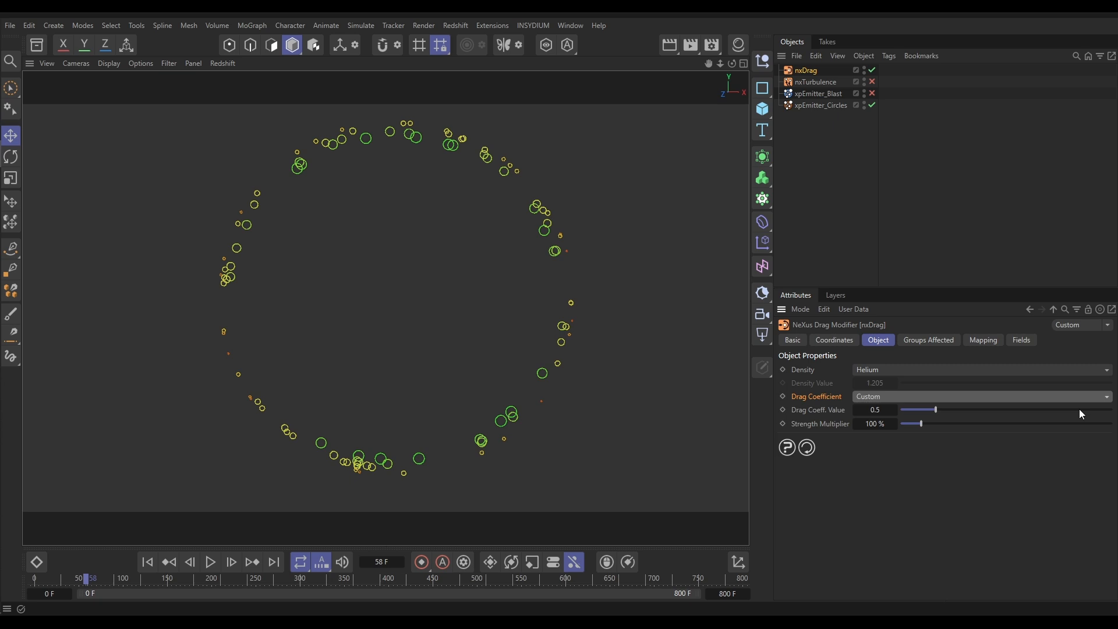
{"action": "mouse_move", "coordinate": [1039, 434]}
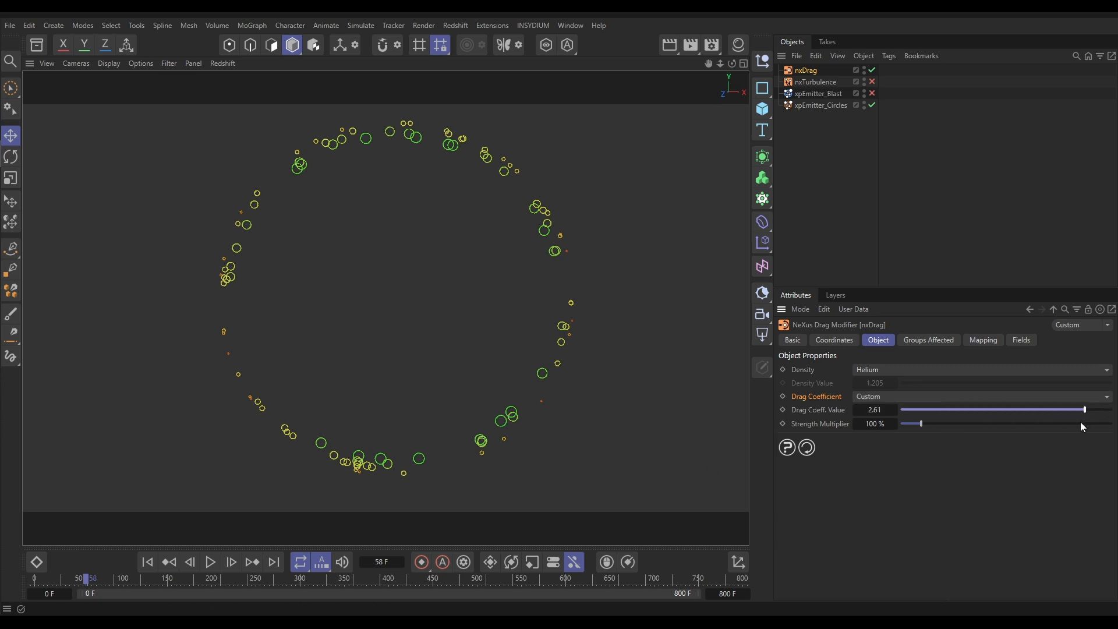
{"action": "left_click", "coordinate": [210, 562]}
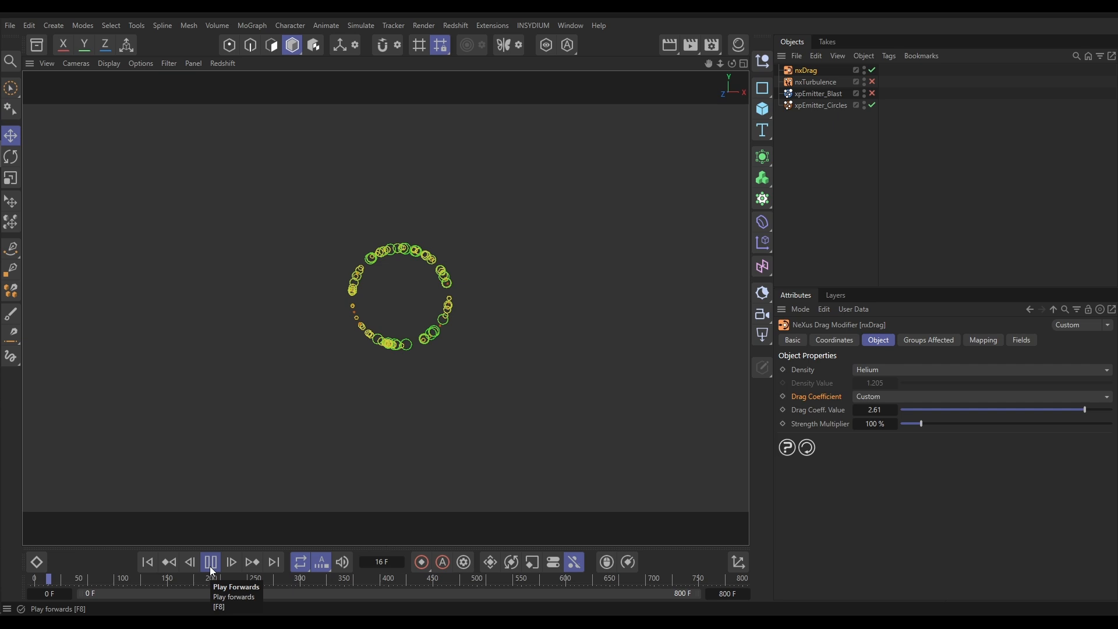
Play the helium-drag ring to frame 114, then open the density presets
{"action": "left_click", "coordinate": [210, 562]}
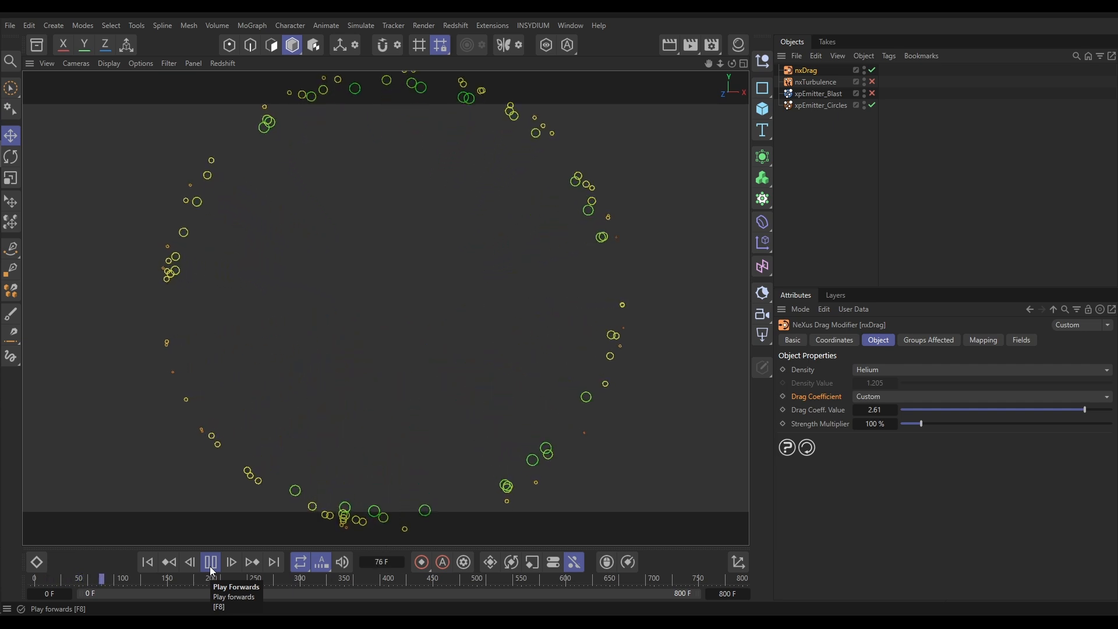
{"action": "left_click", "coordinate": [209, 562]}
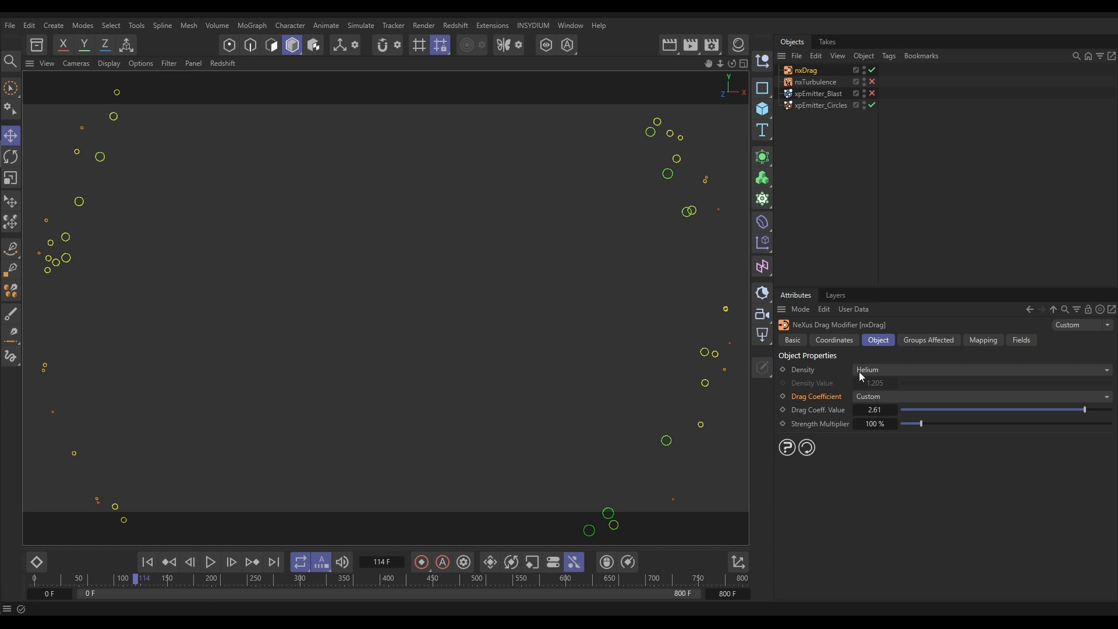
{"action": "mouse_move", "coordinate": [691, 222]}
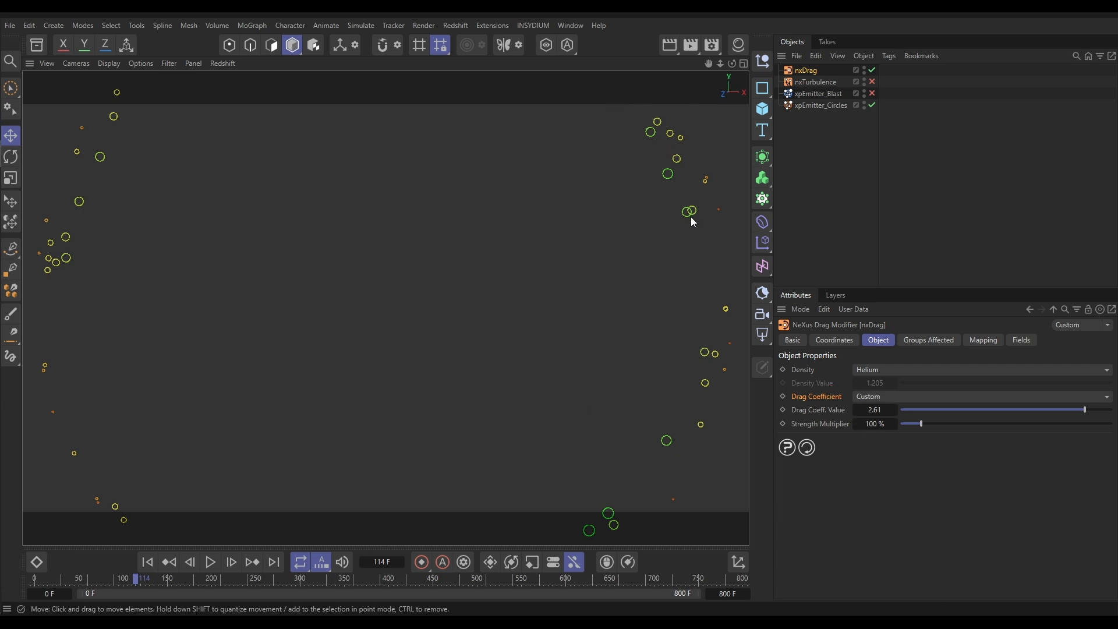
{"action": "left_click", "coordinate": [981, 369]}
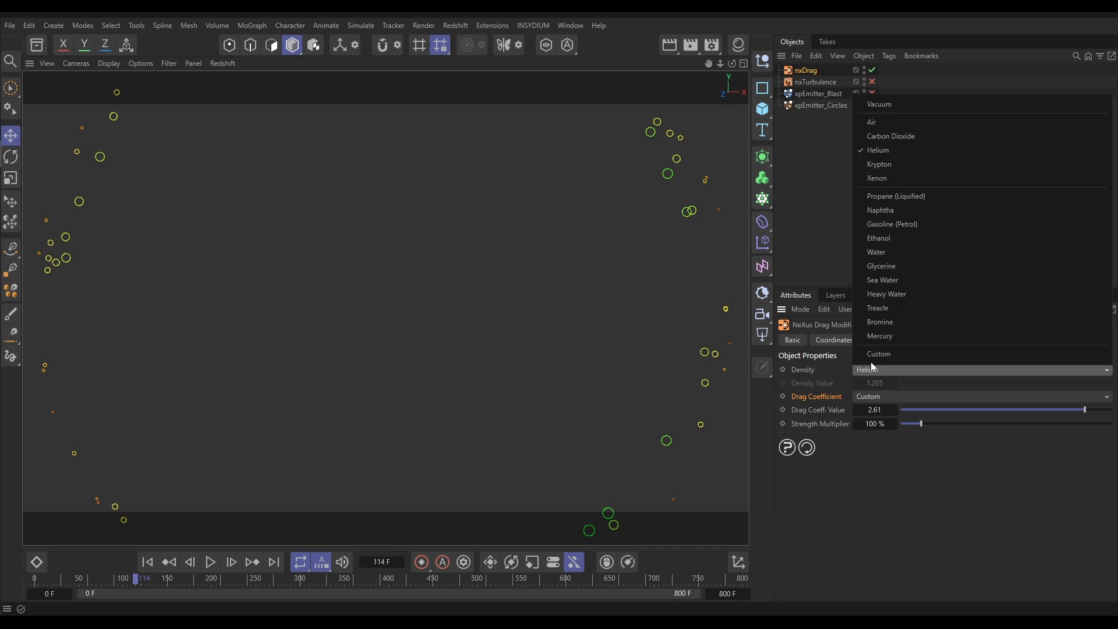
Switch drag density to Ethanol, replay to frame 277, and select xpEmitter_Circles
{"action": "left_click", "coordinate": [878, 238]}
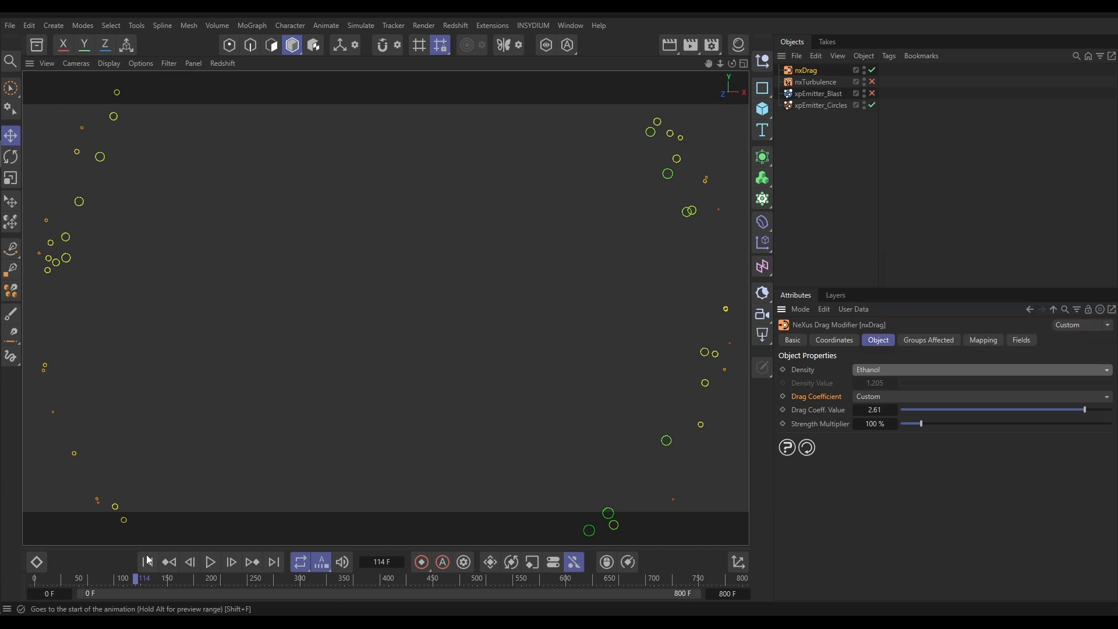
{"action": "left_click", "coordinate": [210, 562]}
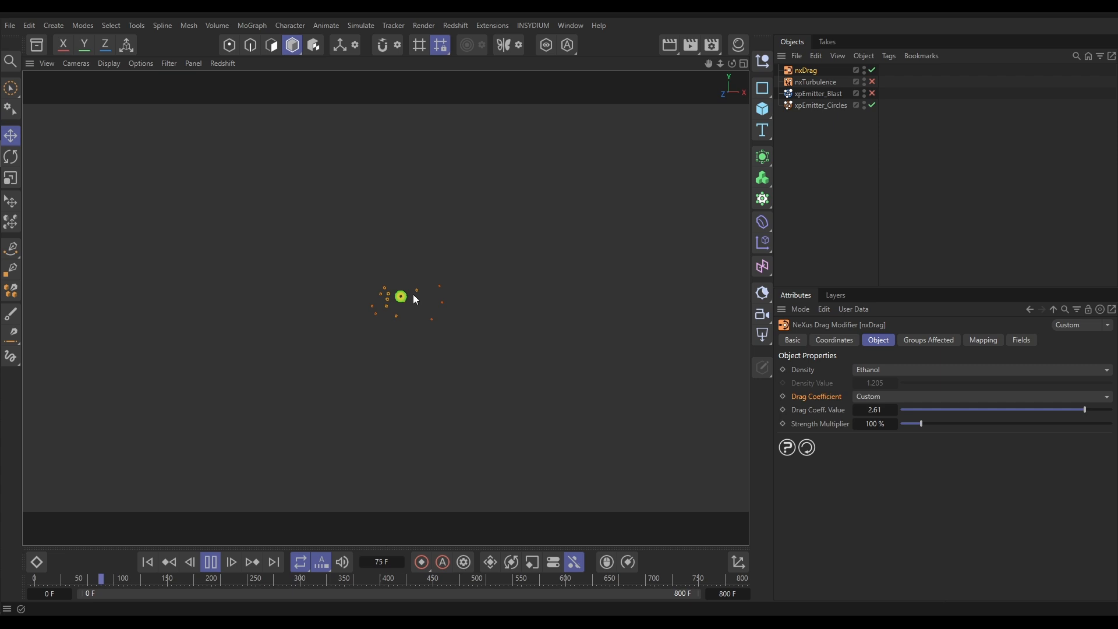
{"action": "left_click", "coordinate": [210, 562]}
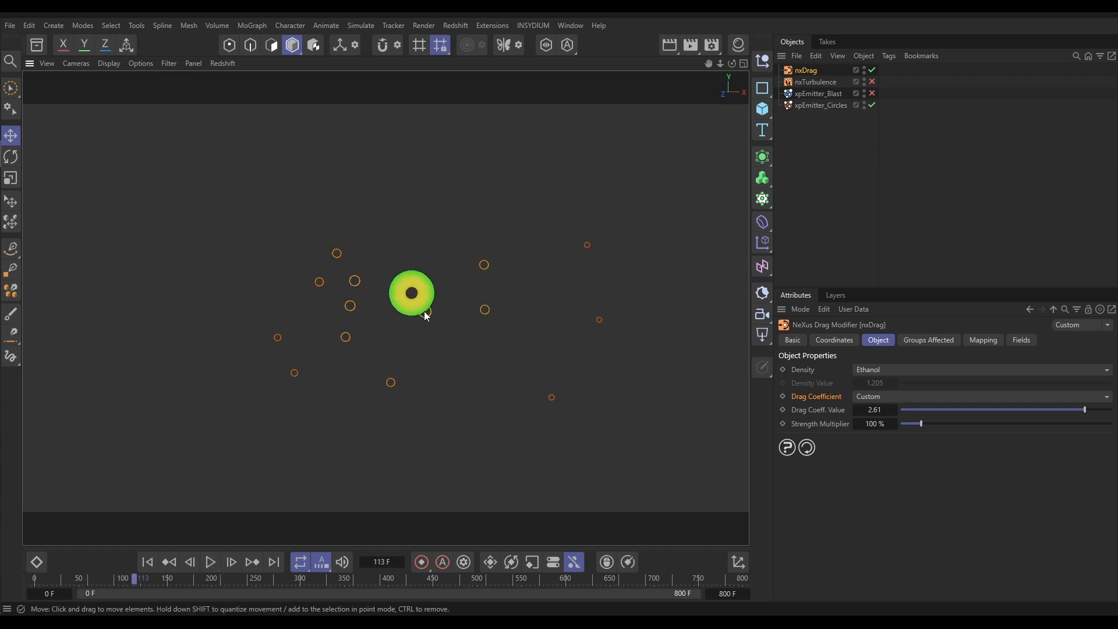
{"action": "left_click", "coordinate": [209, 562]}
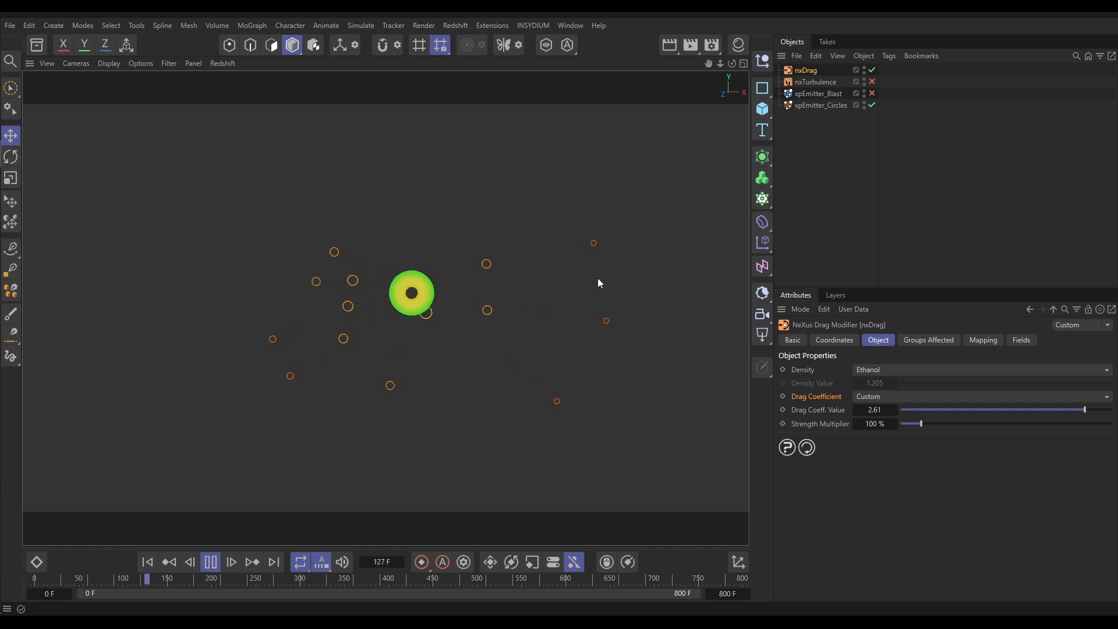
{"action": "left_click", "coordinate": [210, 562]}
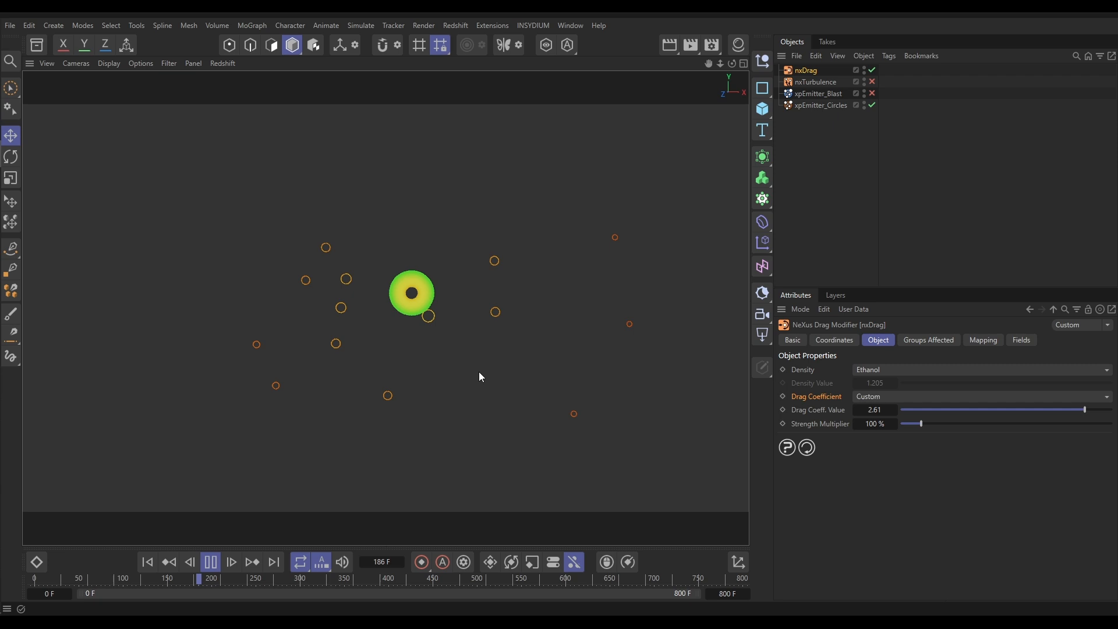
{"action": "mouse_move", "coordinate": [363, 441]}
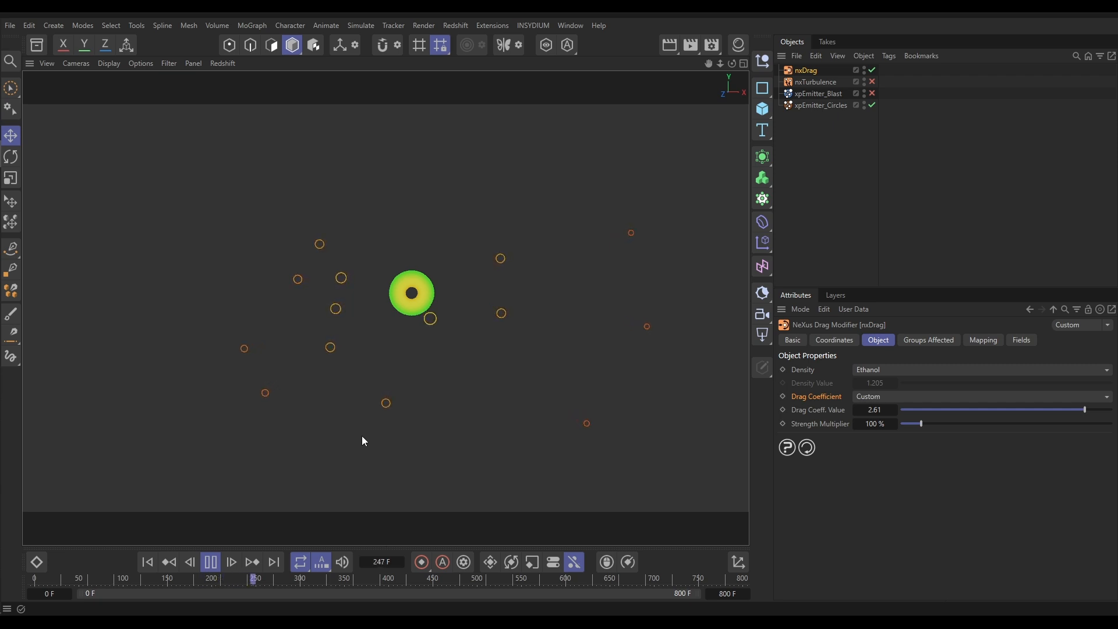
{"action": "left_click", "coordinate": [210, 562]}
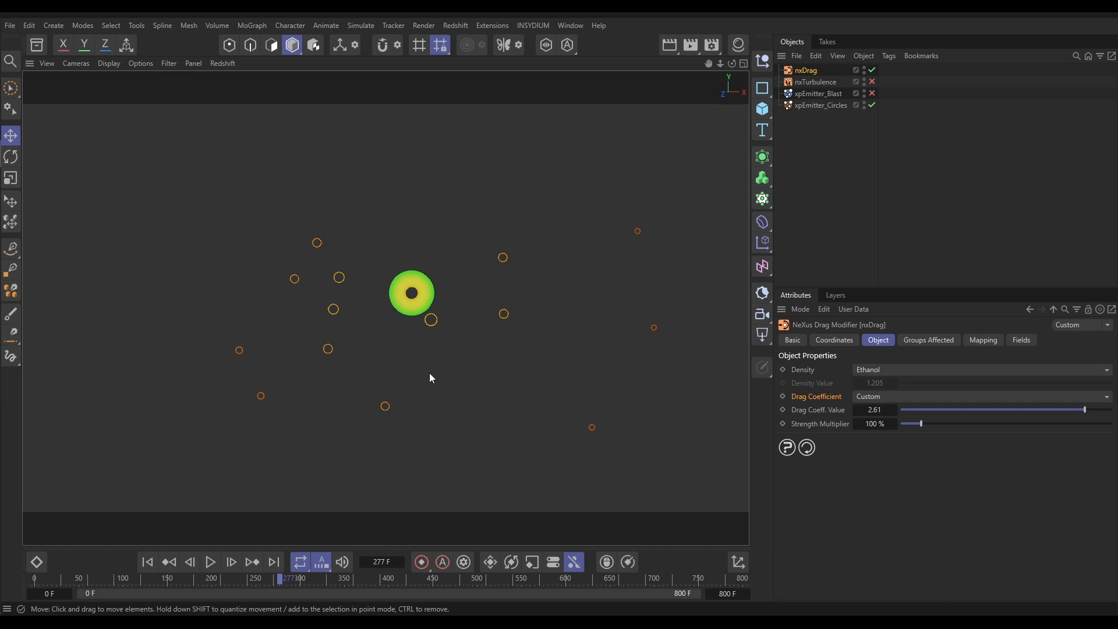
{"action": "mouse_move", "coordinate": [421, 308]}
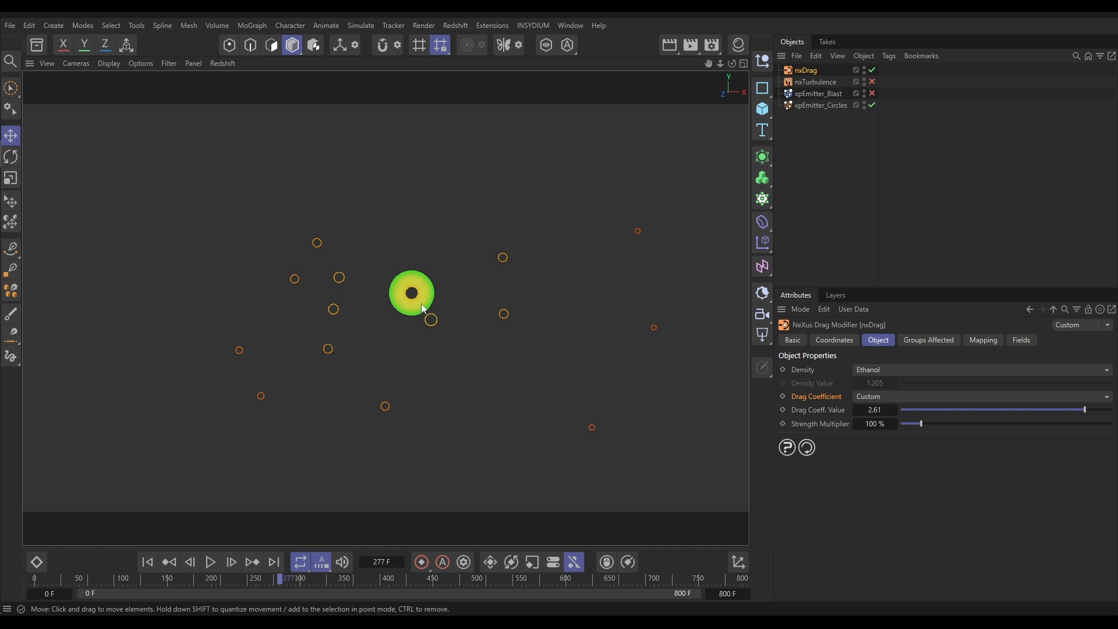
{"action": "left_click", "coordinate": [819, 104]}
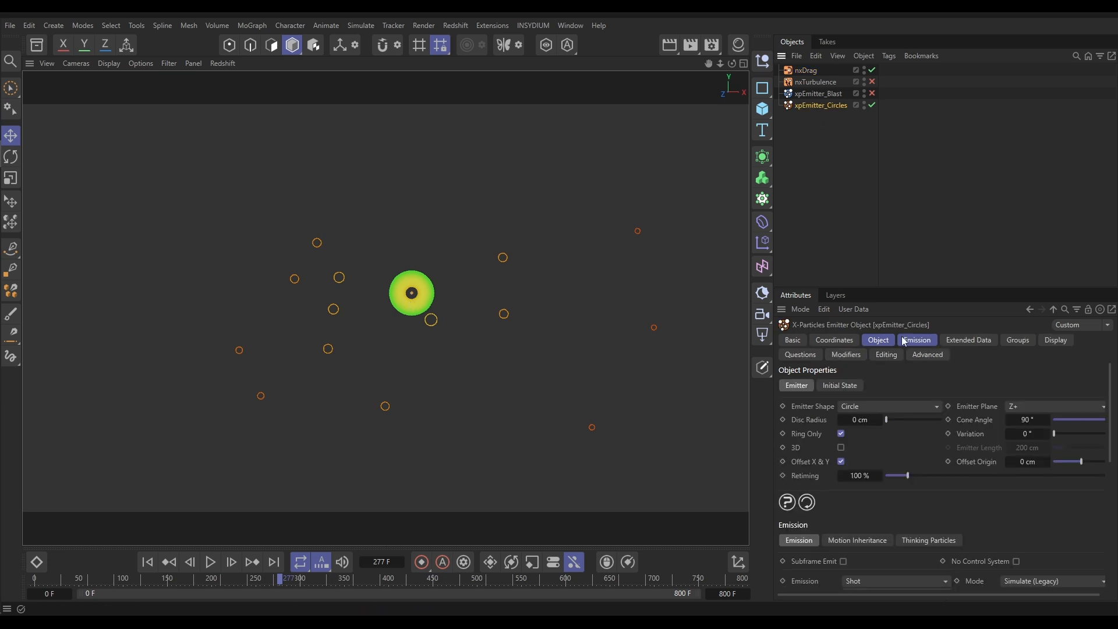
Show Emission data (150 cm speed, 5 cm radius, 4 cm variation) and replay from frame 0
{"action": "left_click", "coordinate": [916, 340]}
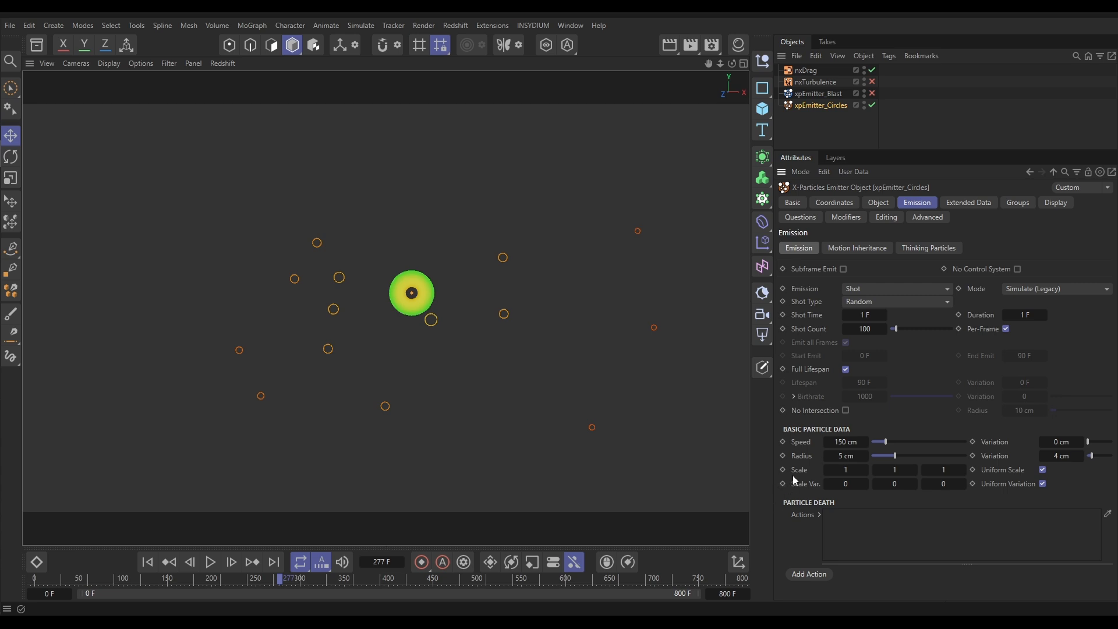
{"action": "mouse_move", "coordinate": [797, 471]}
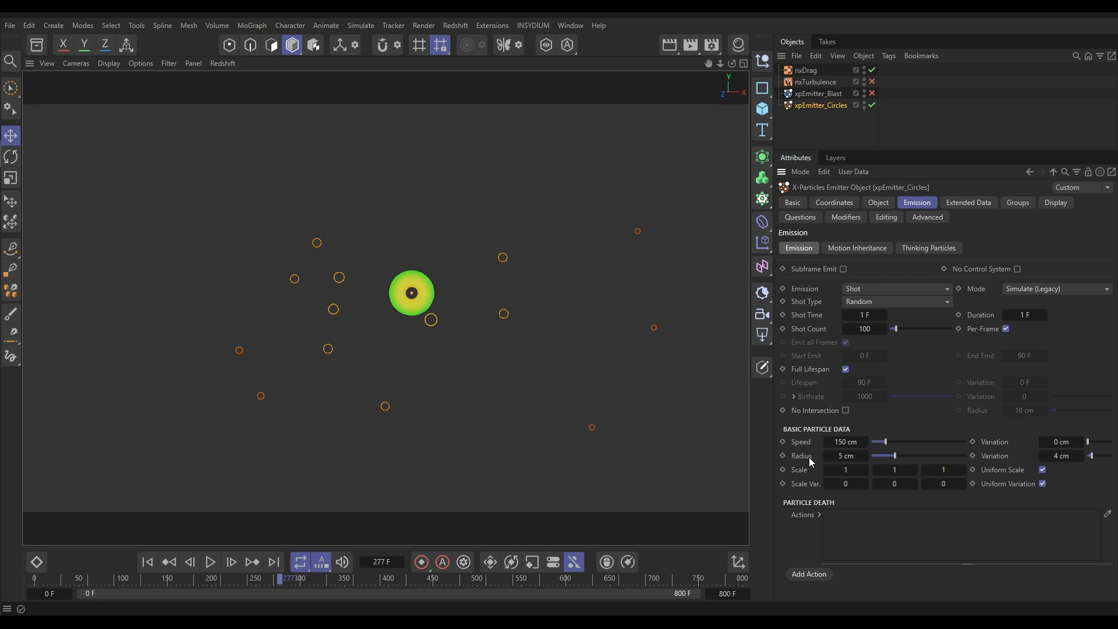
{"action": "mouse_move", "coordinate": [510, 326]}
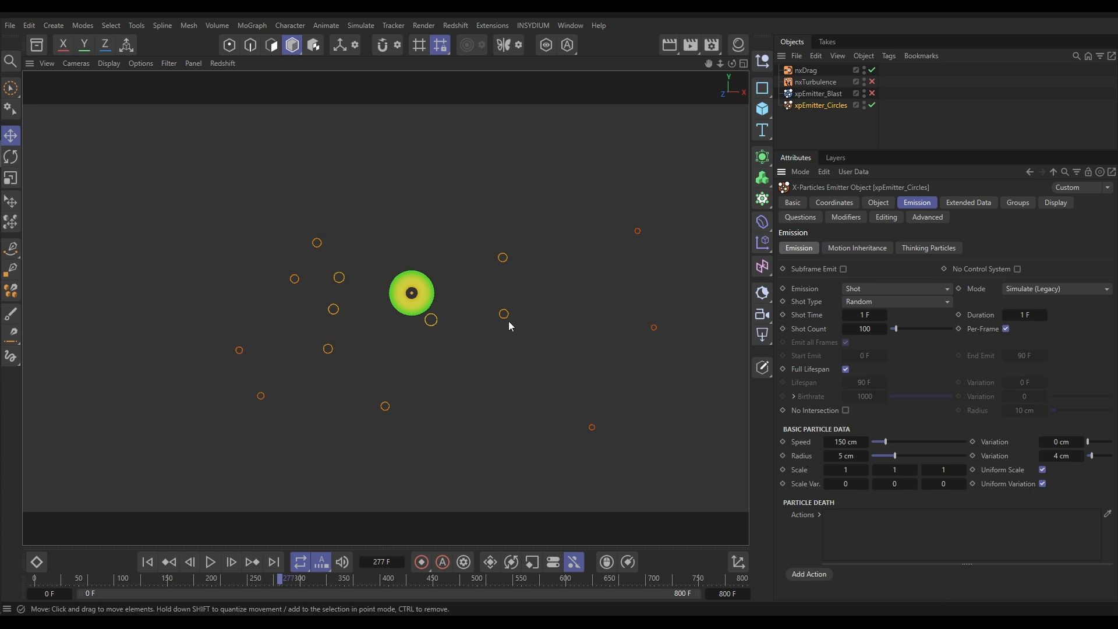
{"action": "mouse_move", "coordinate": [812, 462]}
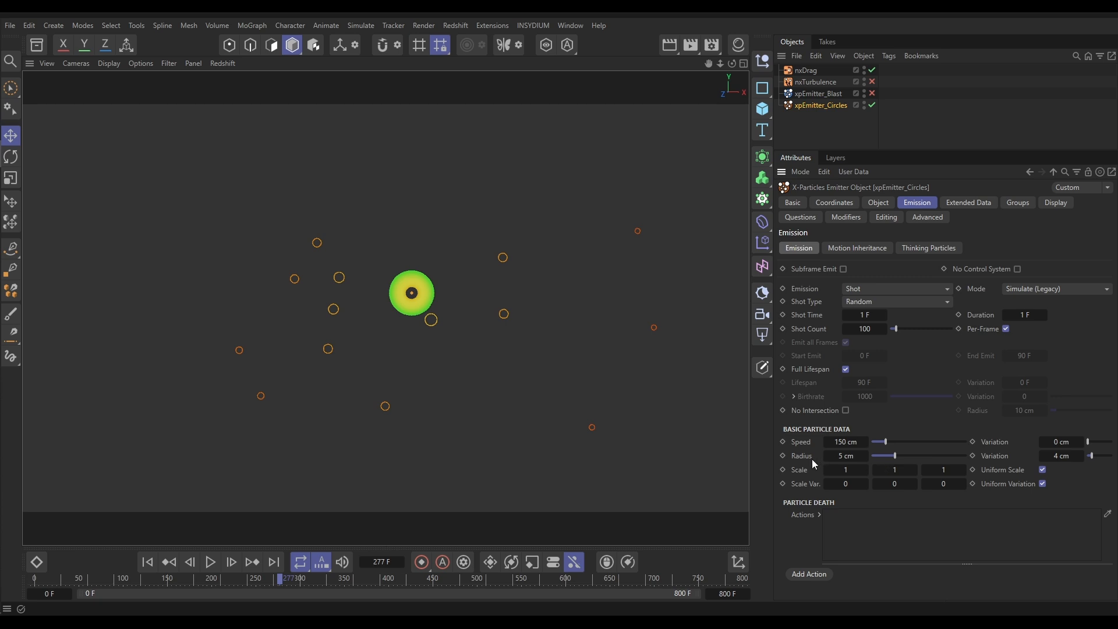
{"action": "mouse_move", "coordinate": [418, 323]}
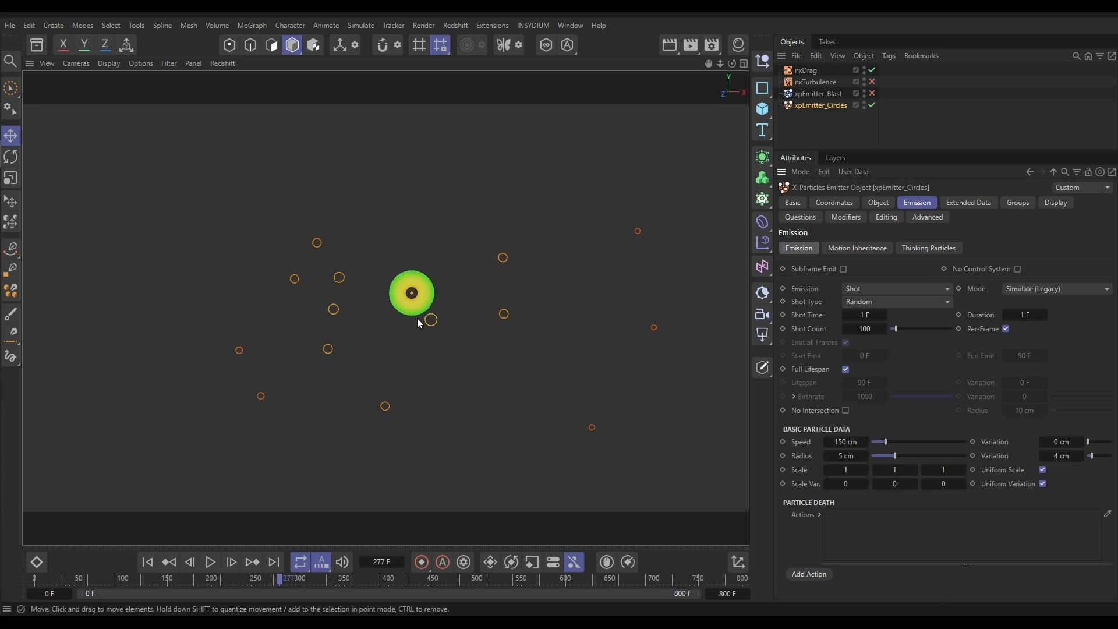
{"action": "mouse_move", "coordinate": [412, 303]}
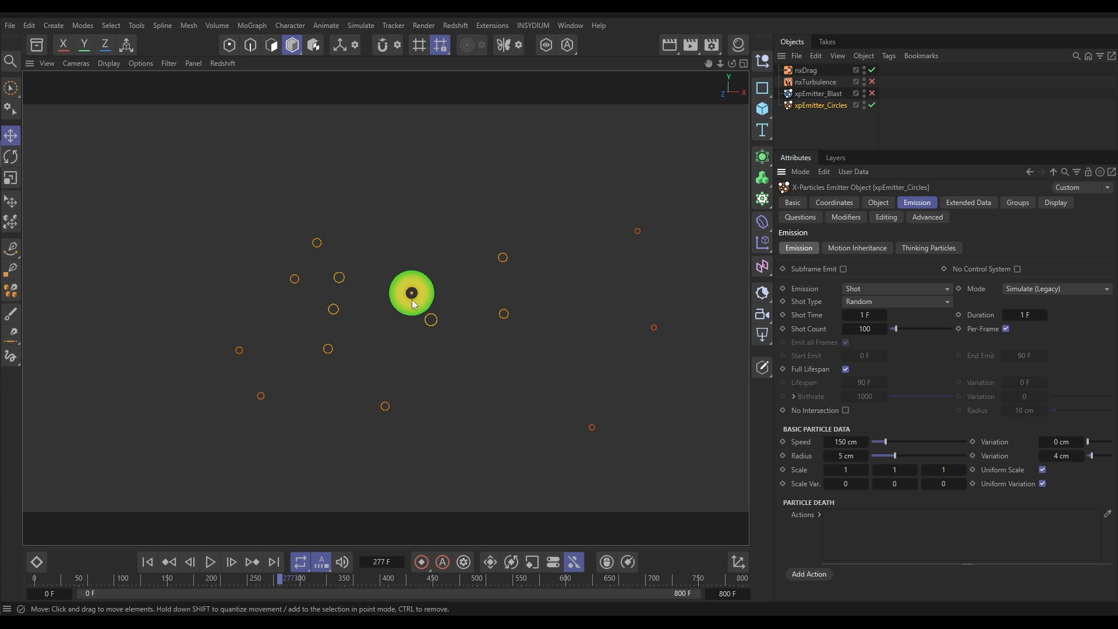
{"action": "left_click", "coordinate": [190, 562]}
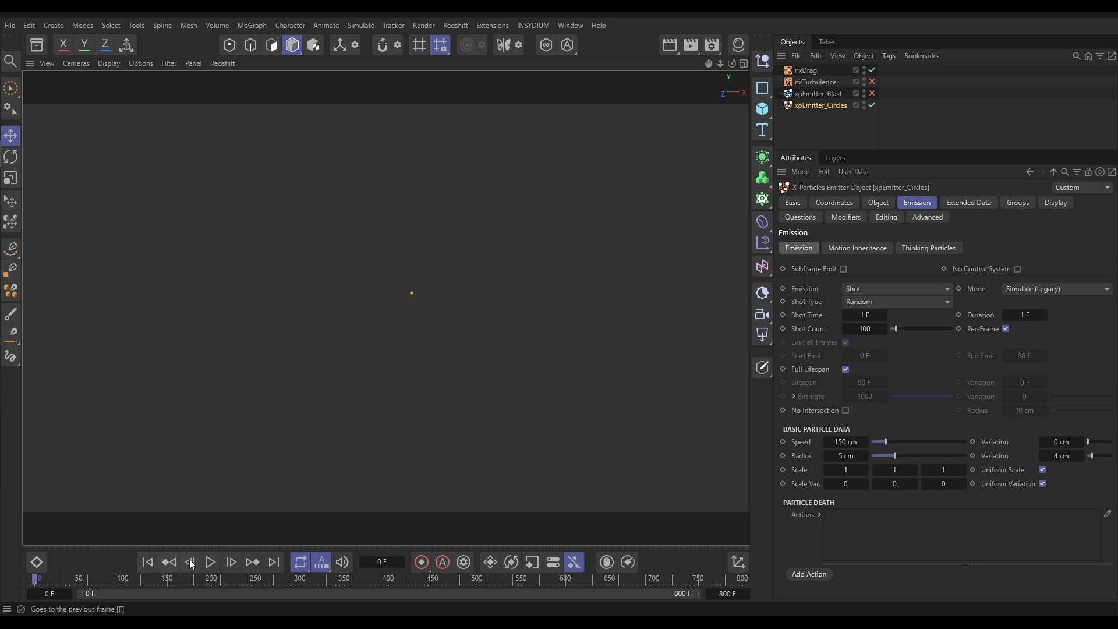
{"action": "left_click", "coordinate": [210, 561]}
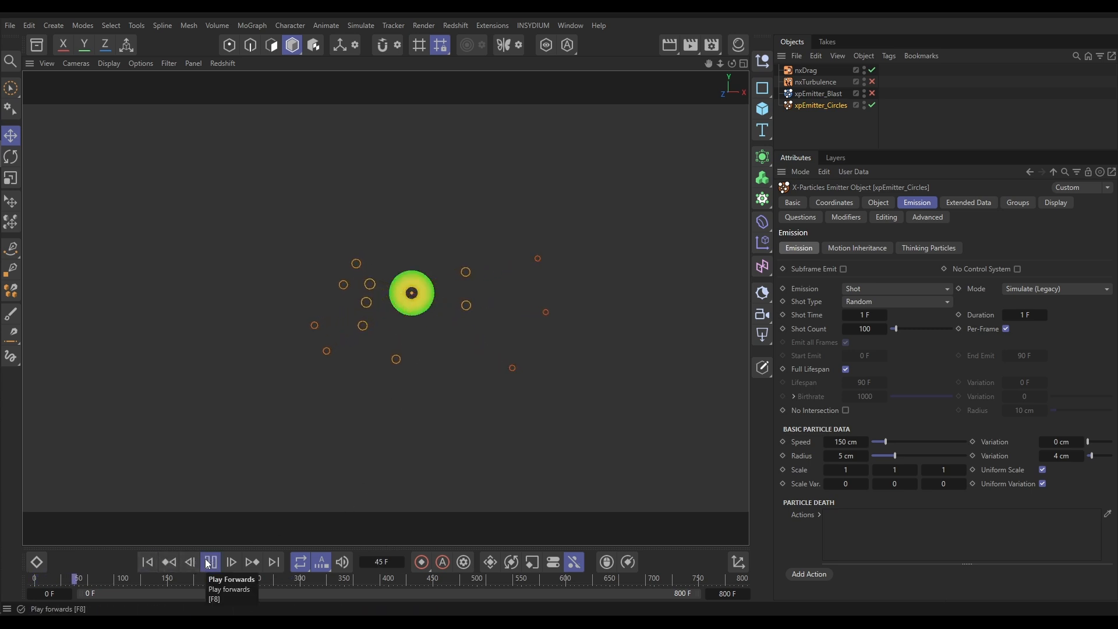
{"action": "left_click", "coordinate": [210, 562]}
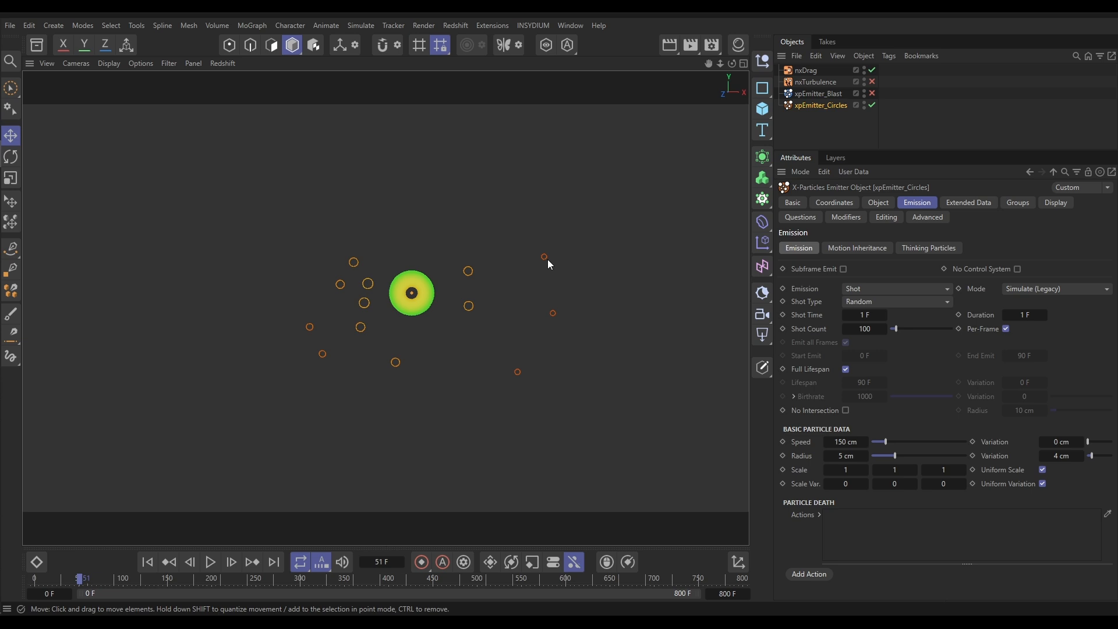
{"action": "mouse_move", "coordinate": [864, 472]}
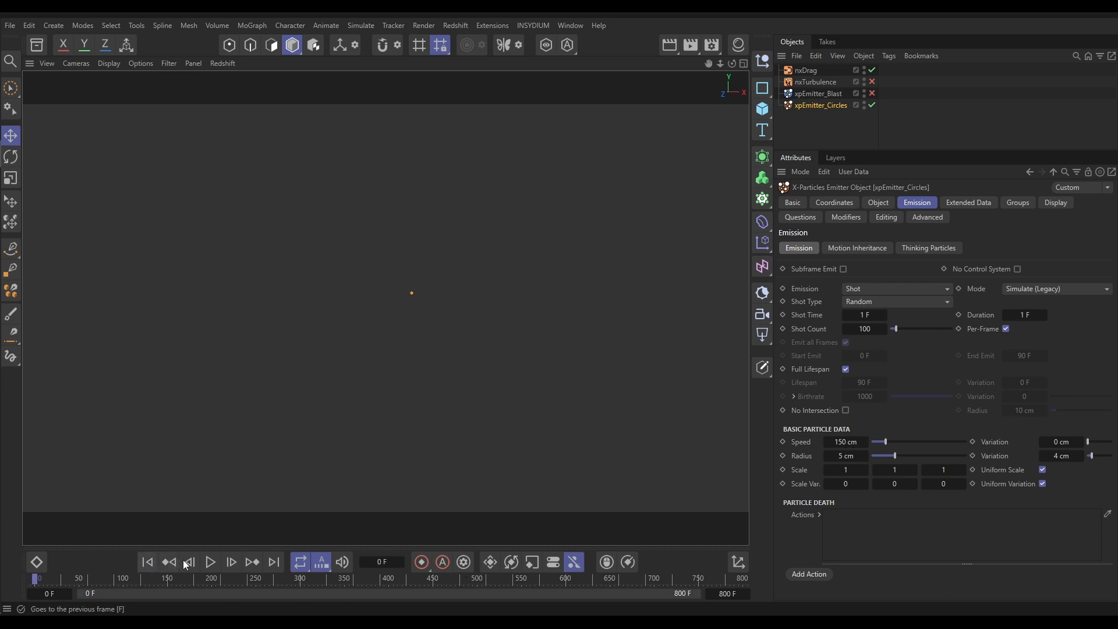
Set particle radius to 1 cm with 0 cm variation and replay the ring
{"action": "left_click", "coordinate": [210, 561]}
{"action": "type", "text": "0"}
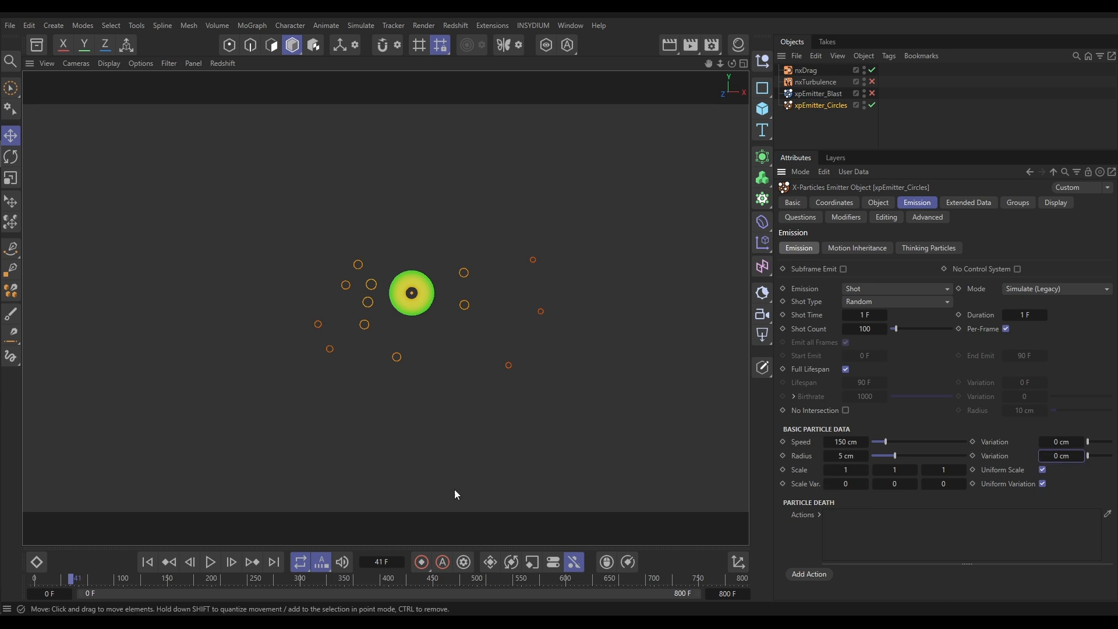
{"action": "left_click", "coordinate": [210, 562]}
{"action": "type", "text": "1"}
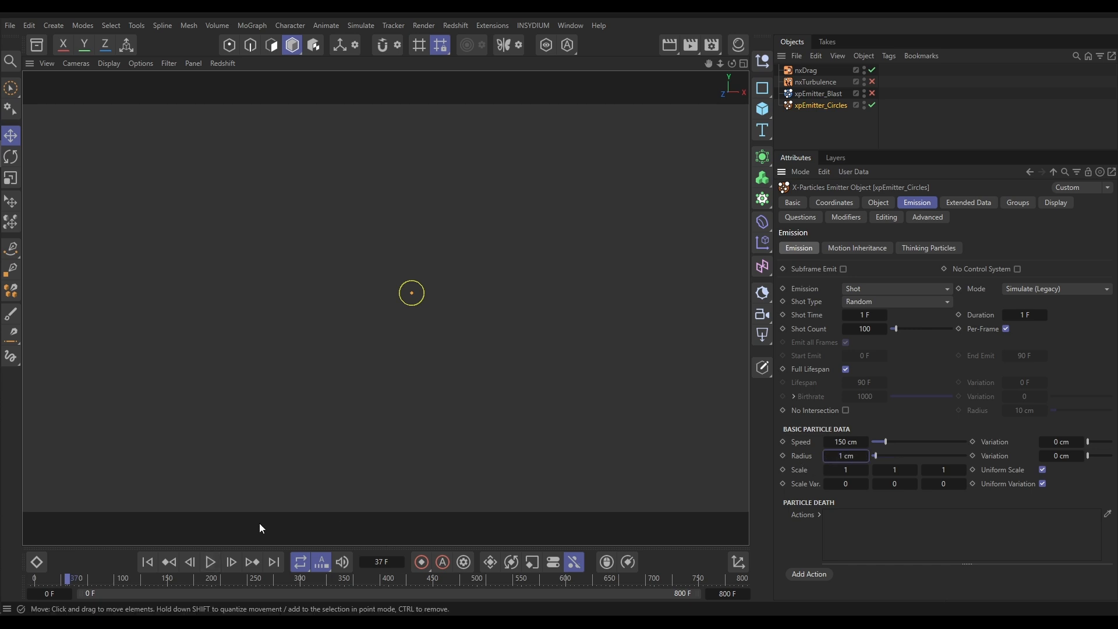
{"action": "left_click", "coordinate": [210, 561]}
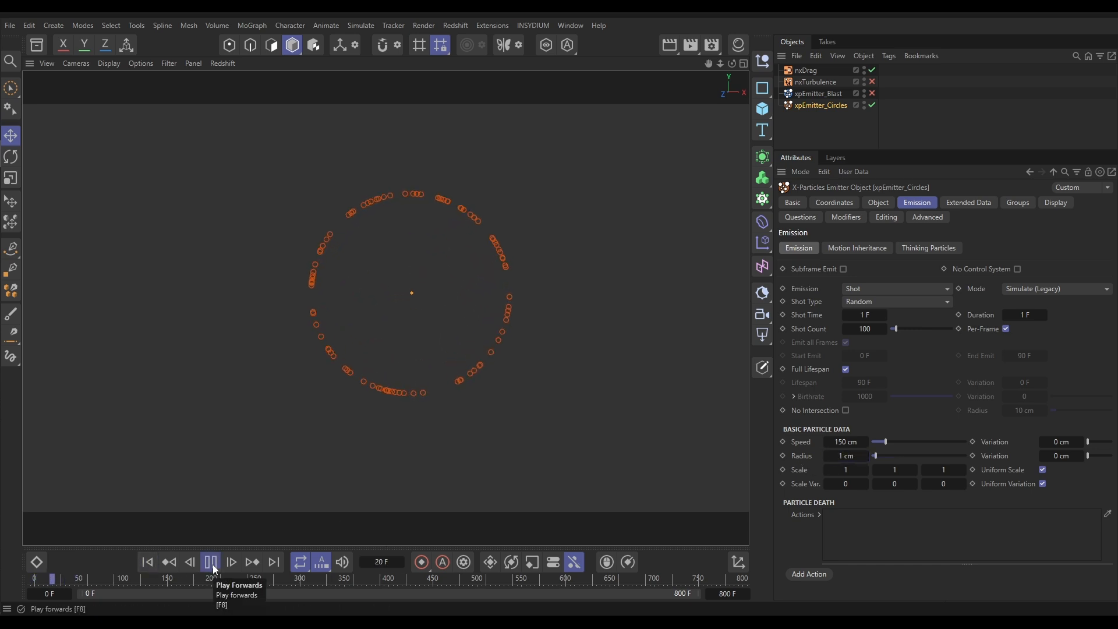
{"action": "left_click", "coordinate": [210, 562]}
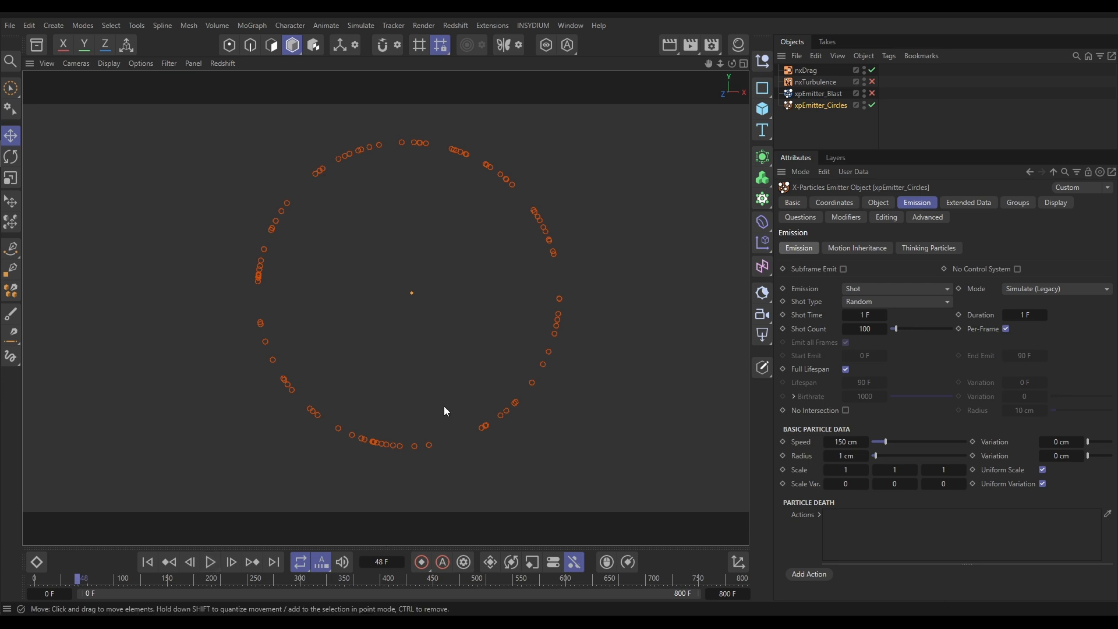
{"action": "mouse_move", "coordinate": [531, 346]}
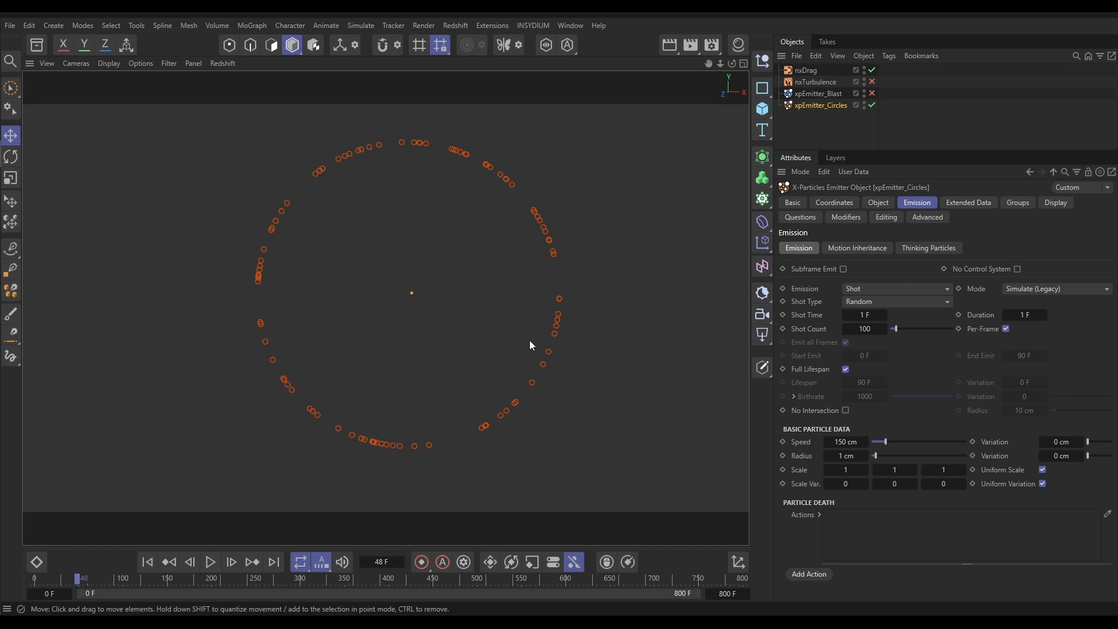
{"action": "mouse_move", "coordinate": [537, 298]}
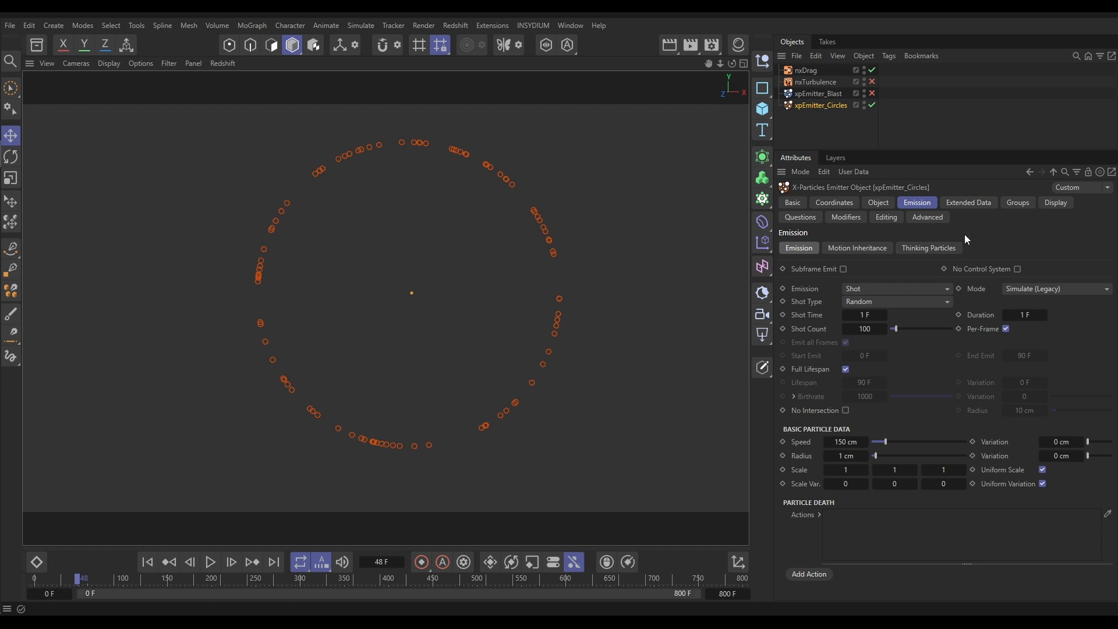
Set Physical Data mass to 3 with variation 3, then rewind to frame 0
{"action": "left_click", "coordinate": [967, 203]}
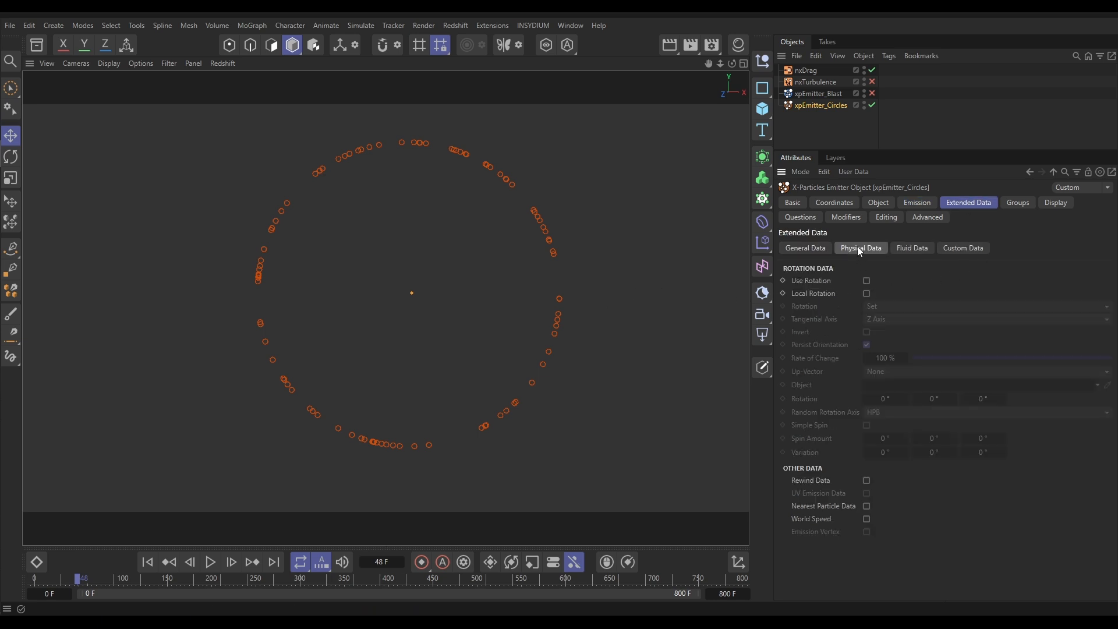
{"action": "left_click", "coordinate": [860, 247]}
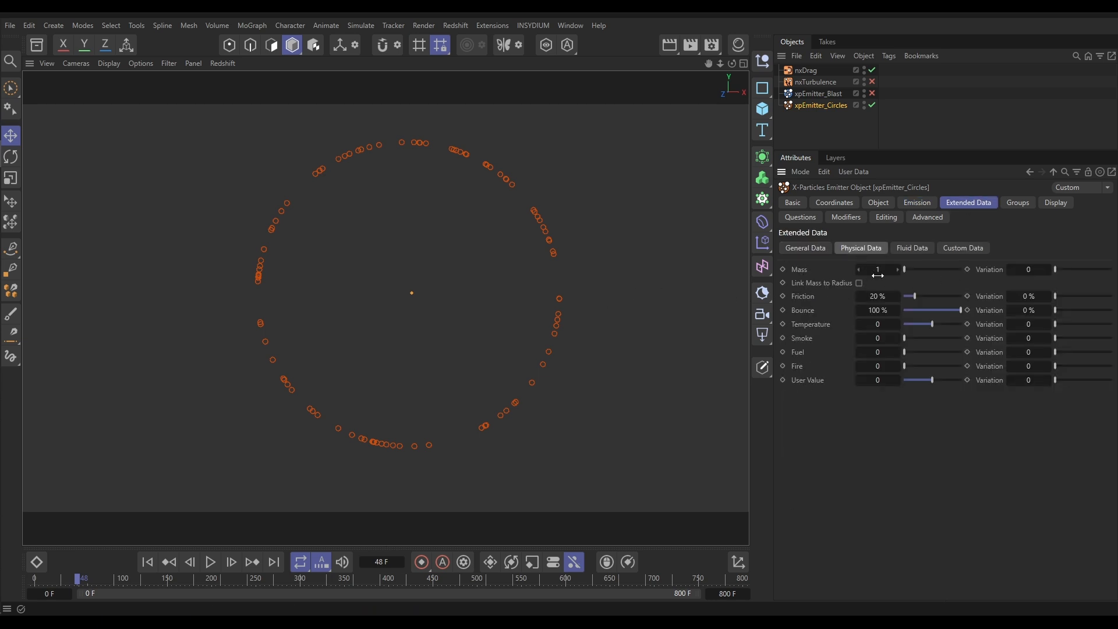
{"action": "triple_click", "coordinate": [877, 269]}
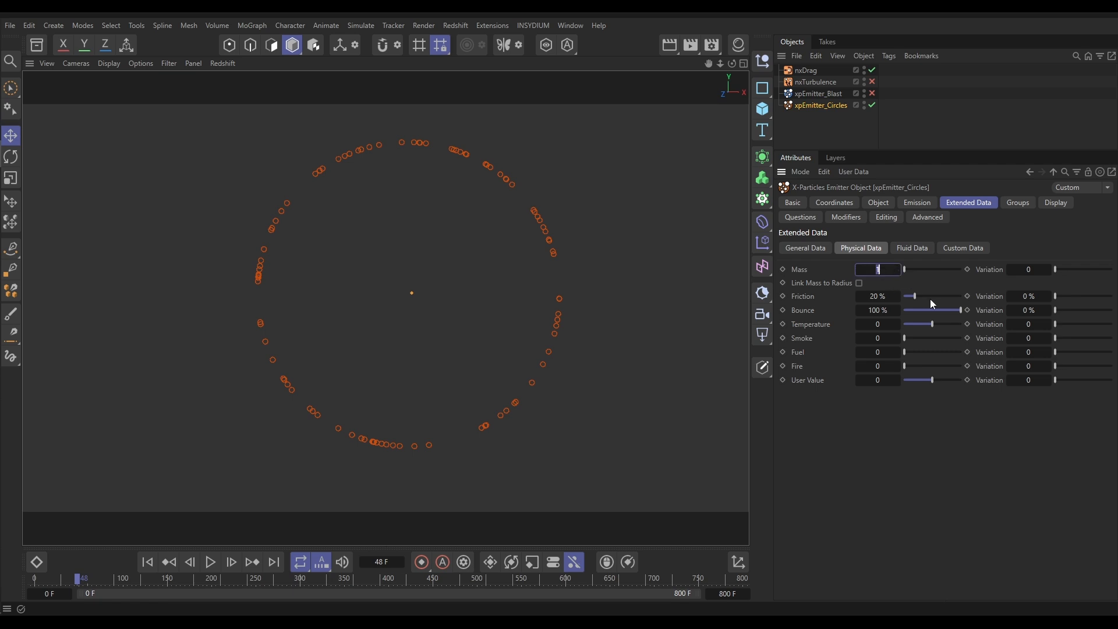
{"action": "type", "text": "3"}
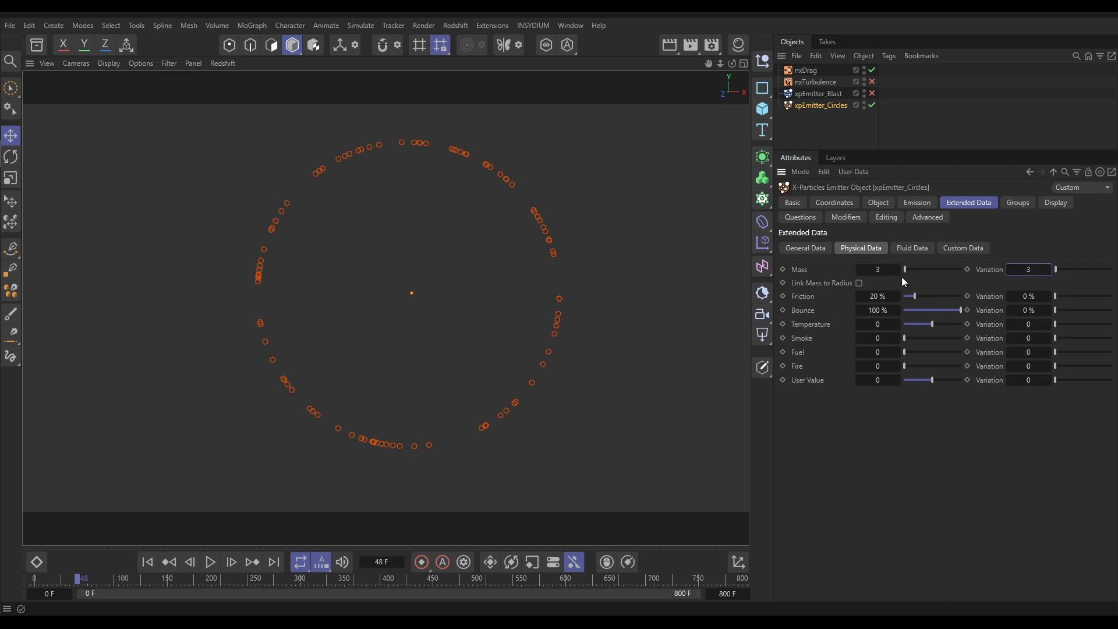
{"action": "left_click", "coordinate": [210, 562]}
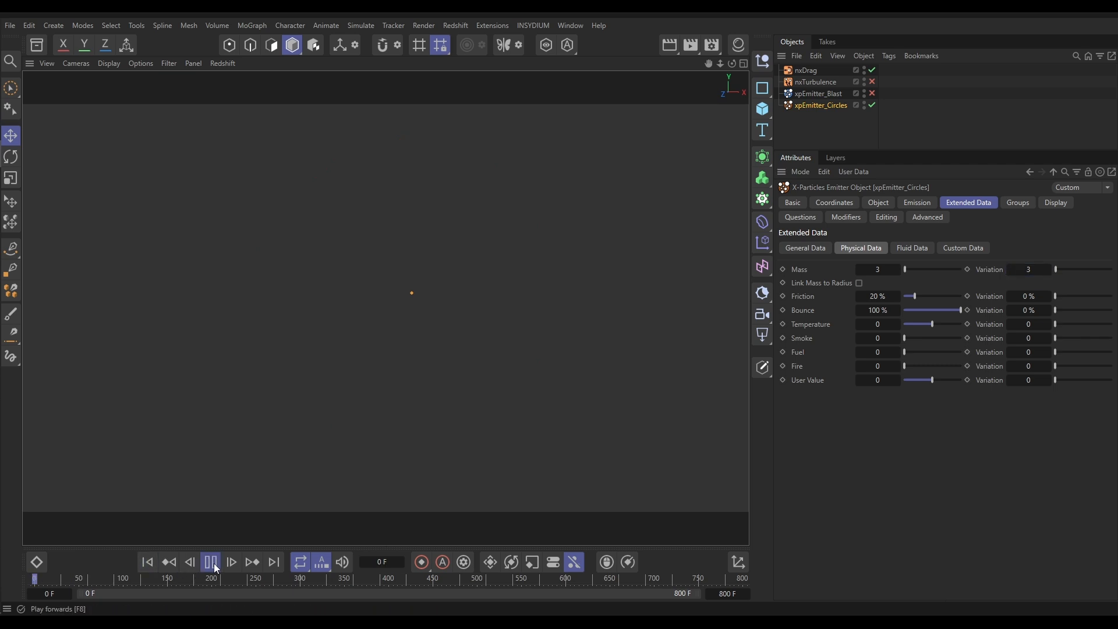
Rewind and replay the mass-varied particles as they scatter widely to frame 347
{"action": "left_click", "coordinate": [211, 562]}
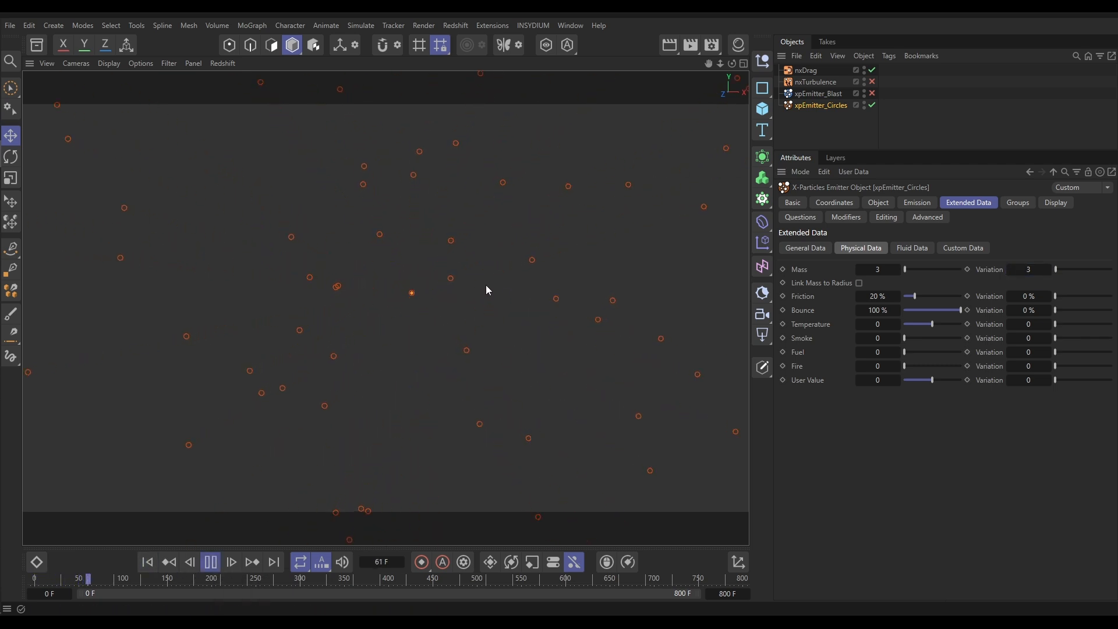
{"action": "left_click", "coordinate": [209, 562]}
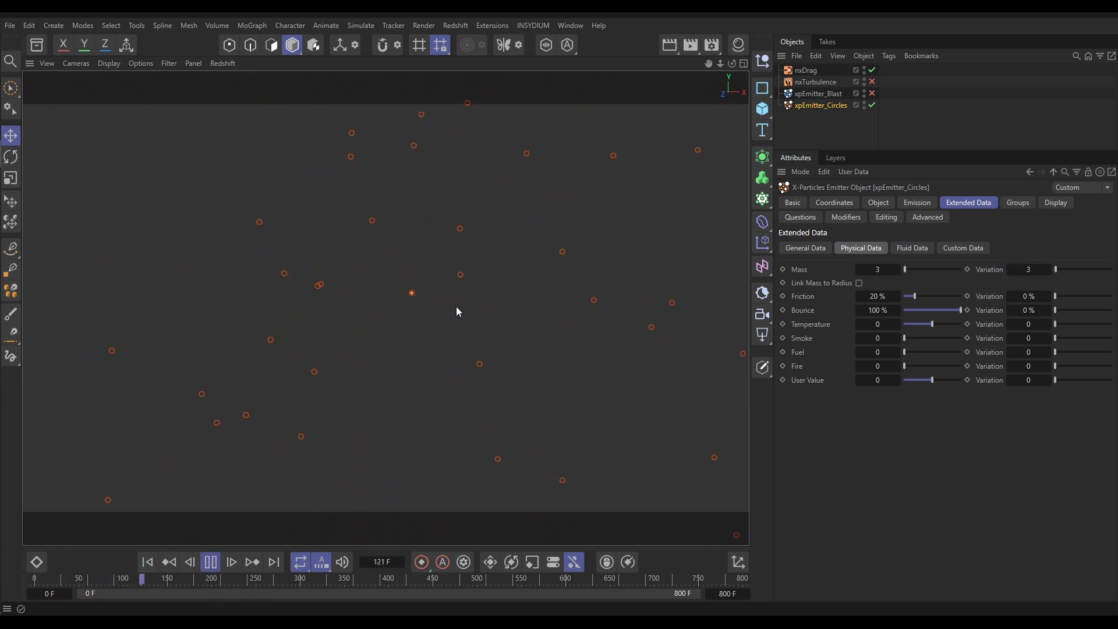
{"action": "left_click", "coordinate": [210, 562]}
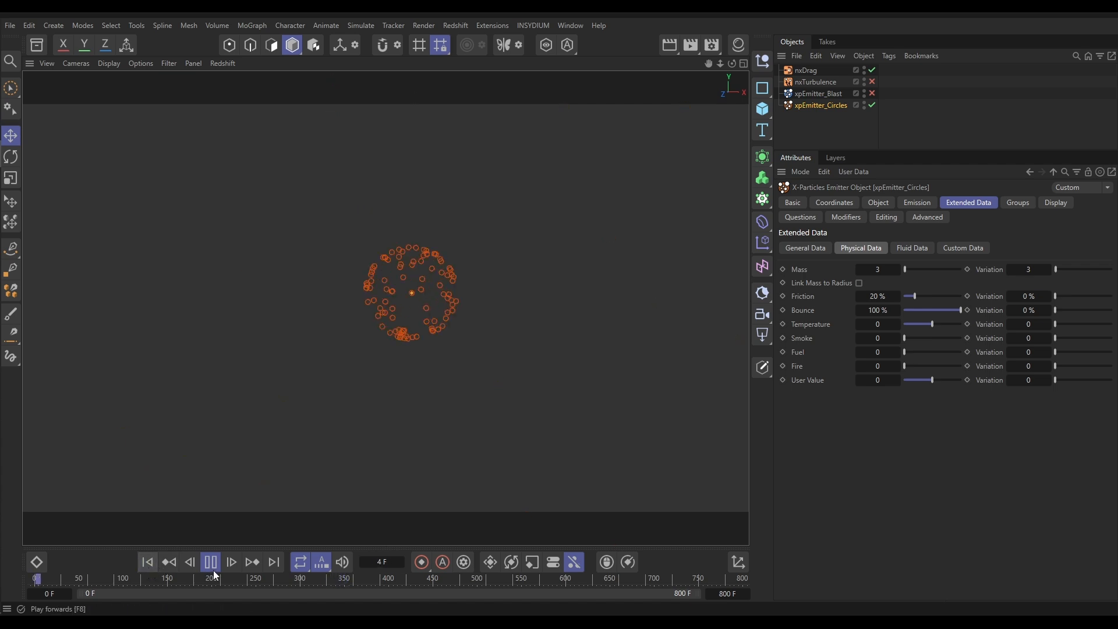
{"action": "left_click", "coordinate": [210, 563]}
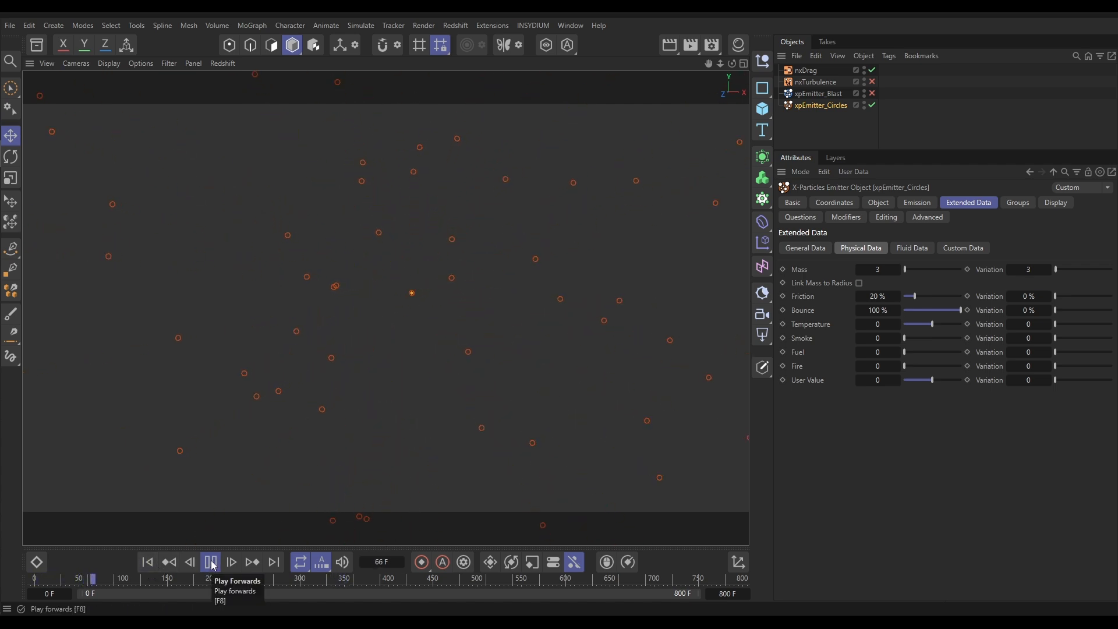
{"action": "left_click", "coordinate": [210, 562]}
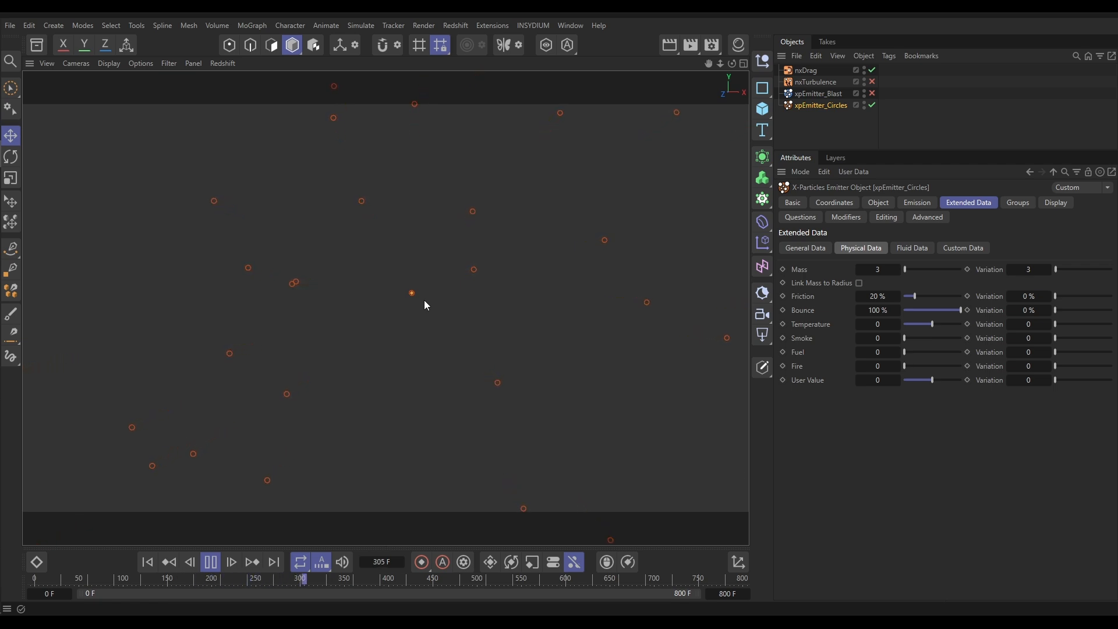
{"action": "left_click", "coordinate": [231, 563]}
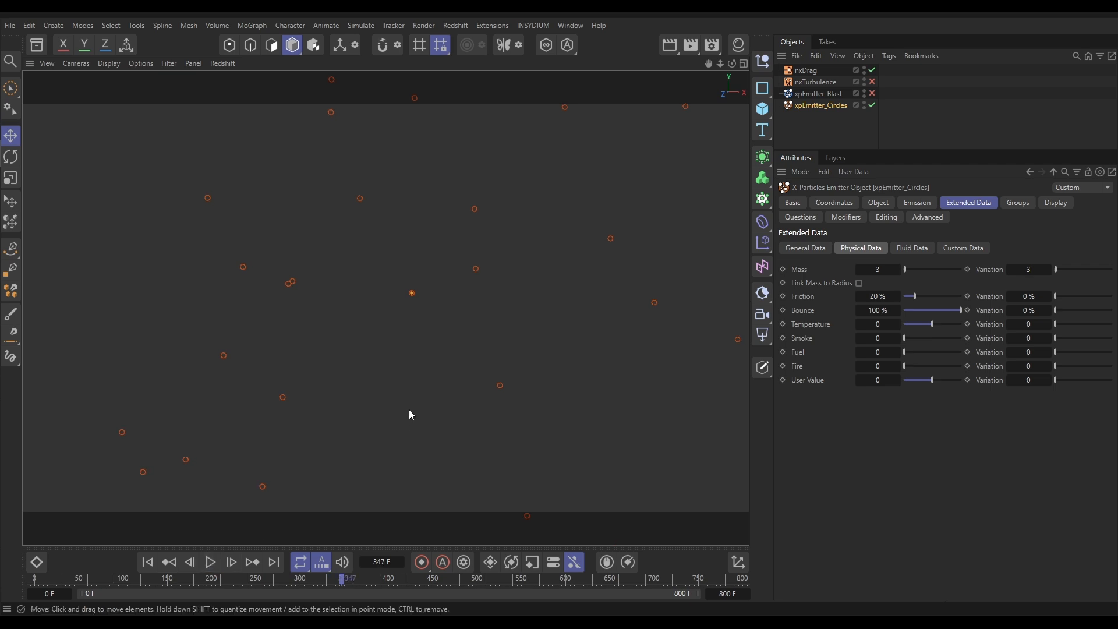